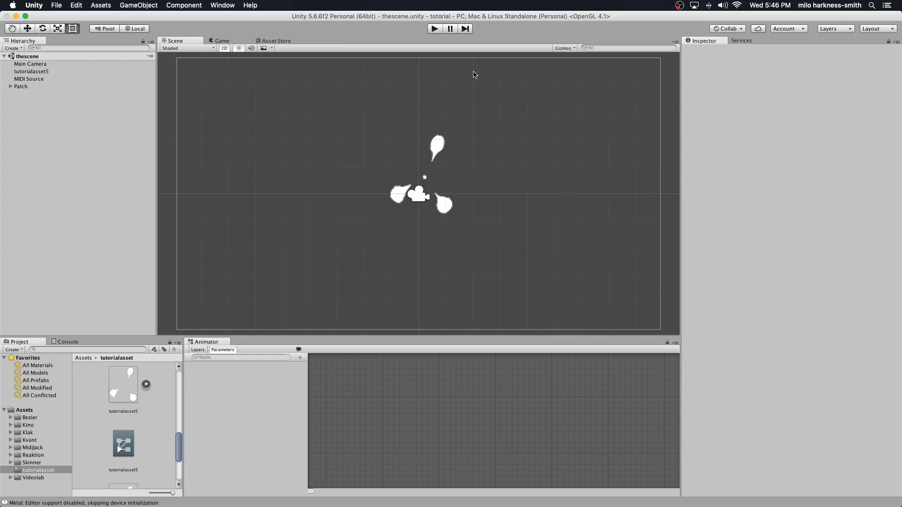
pyautogui.moveTo(440, 217)
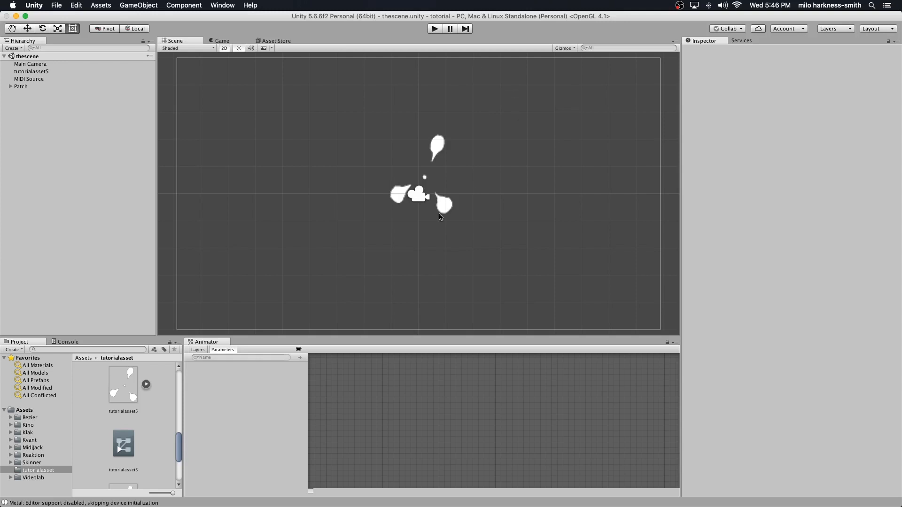
pyautogui.moveTo(460, 135)
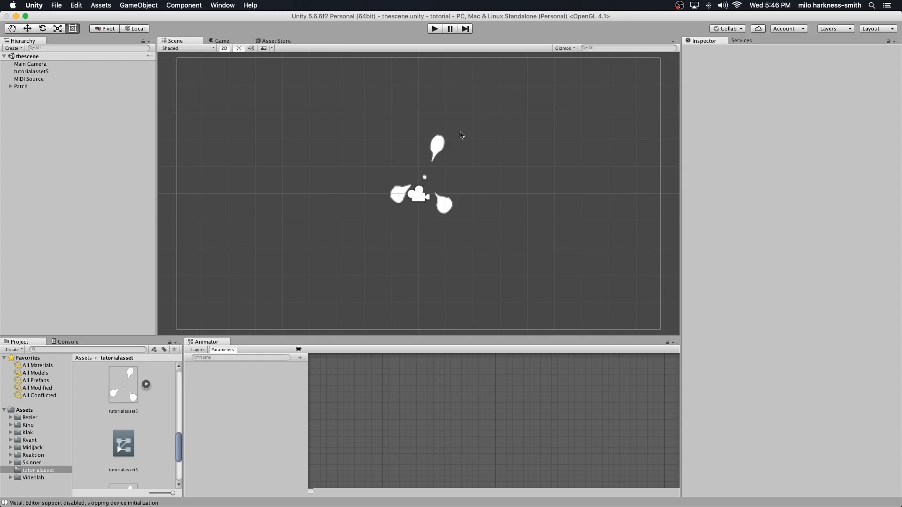
pyautogui.moveTo(477, 186)
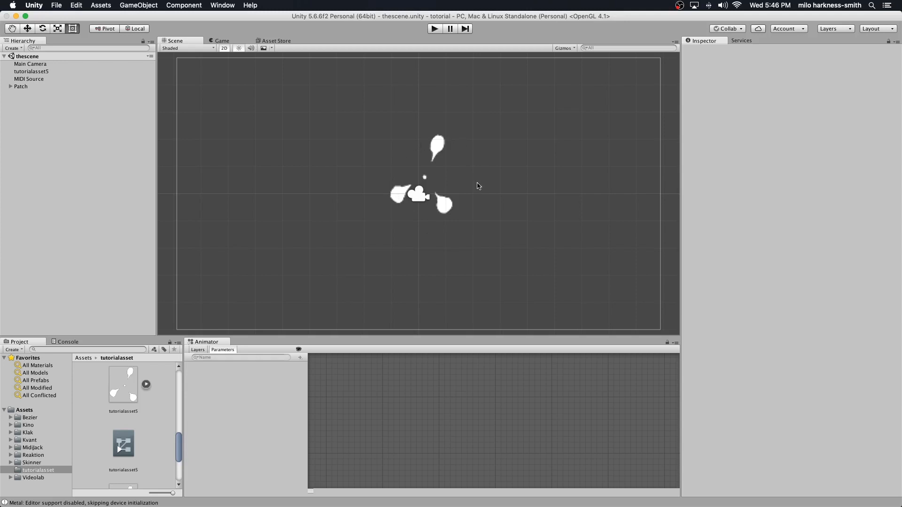
pyautogui.moveTo(477, 185)
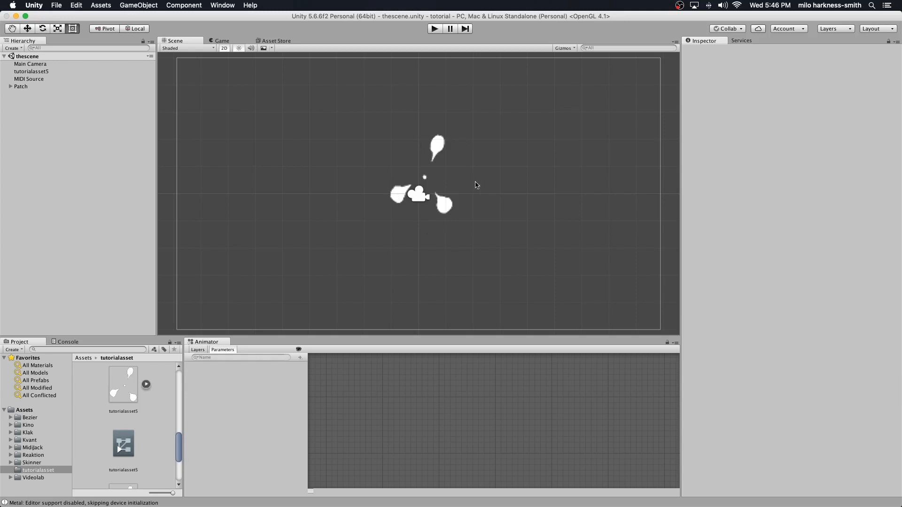
pyautogui.moveTo(475, 181)
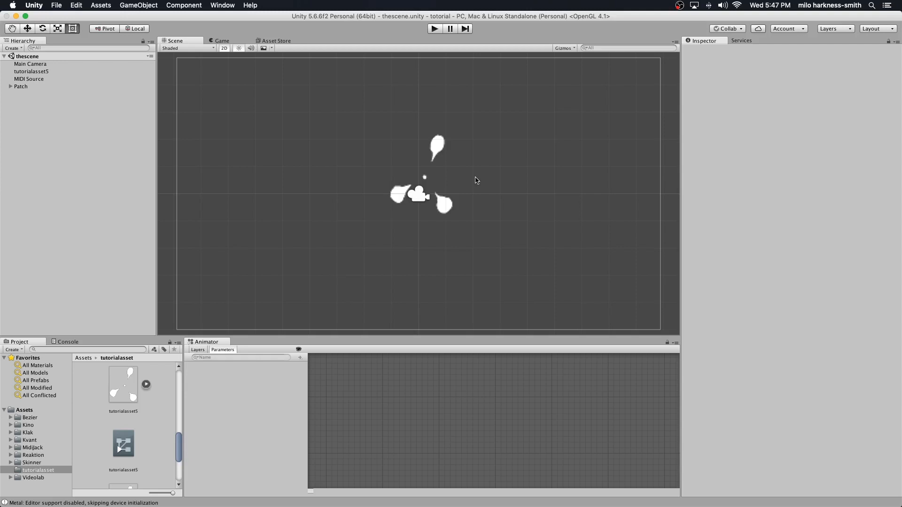
pyautogui.moveTo(538, 41)
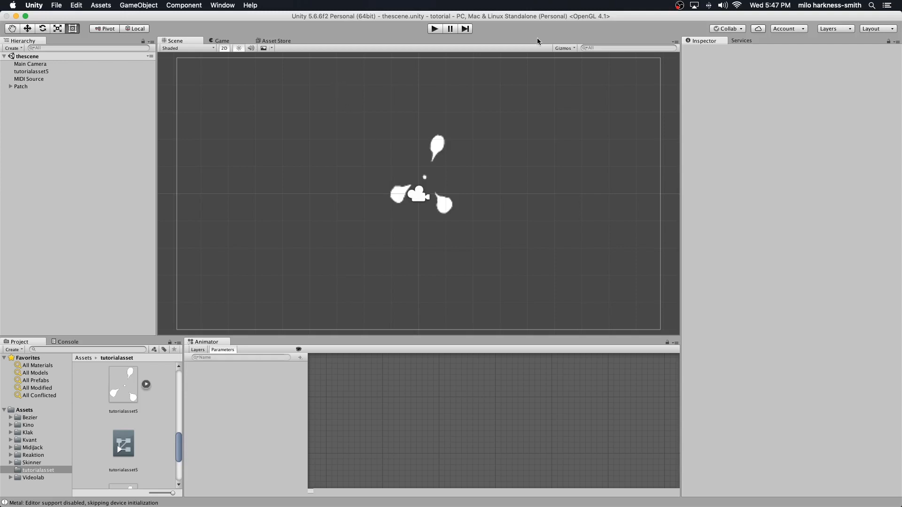
# Create a Color Ramp node (Conversion) and wire the Float Animation output into its Parameter
pyautogui.click(21, 87)
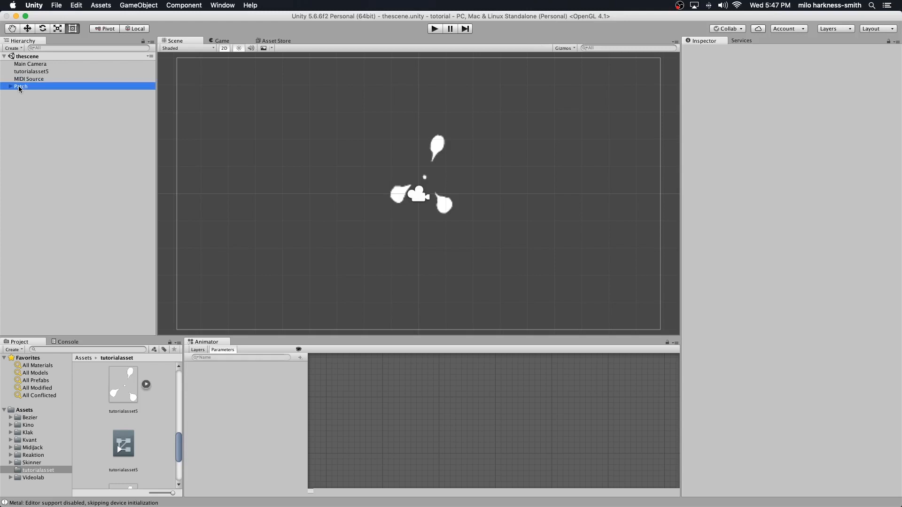
pyautogui.click(21, 86)
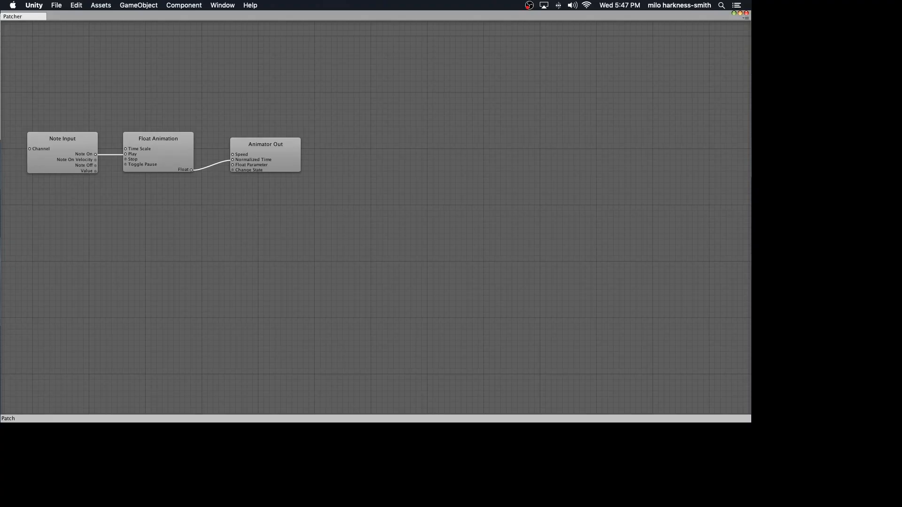
pyautogui.moveTo(79, 150)
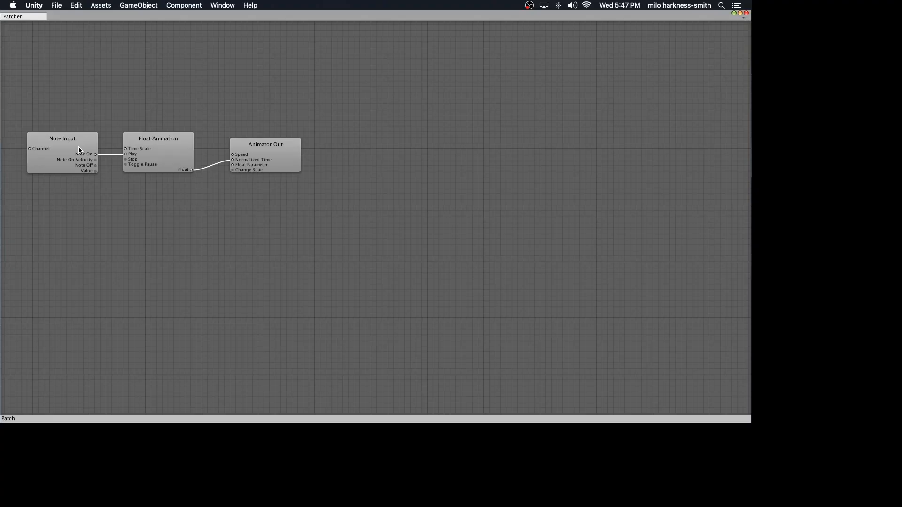
pyautogui.moveTo(81, 142)
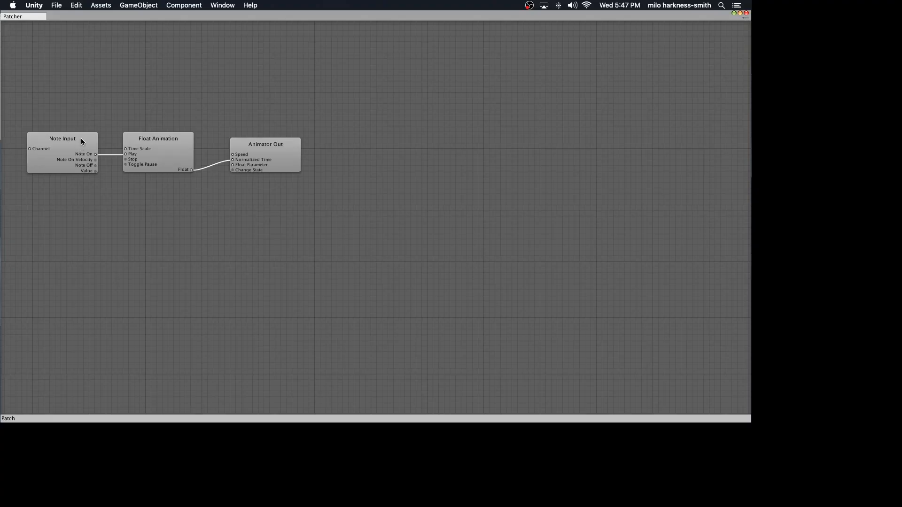
pyautogui.moveTo(188, 164)
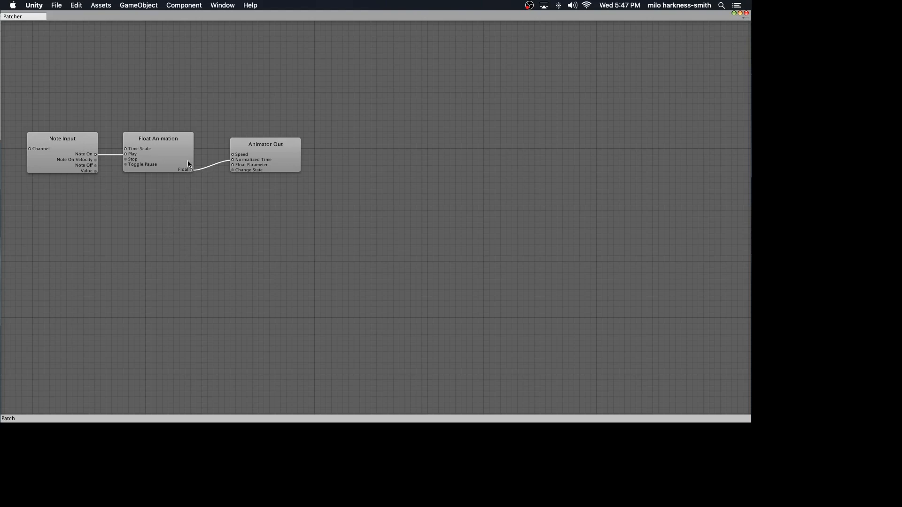
pyautogui.moveTo(175, 155)
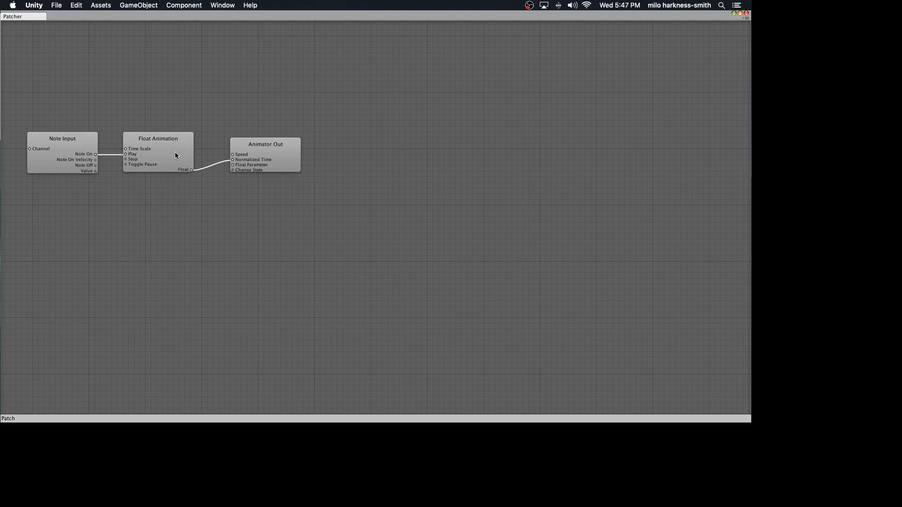
pyautogui.rightClick(248, 232)
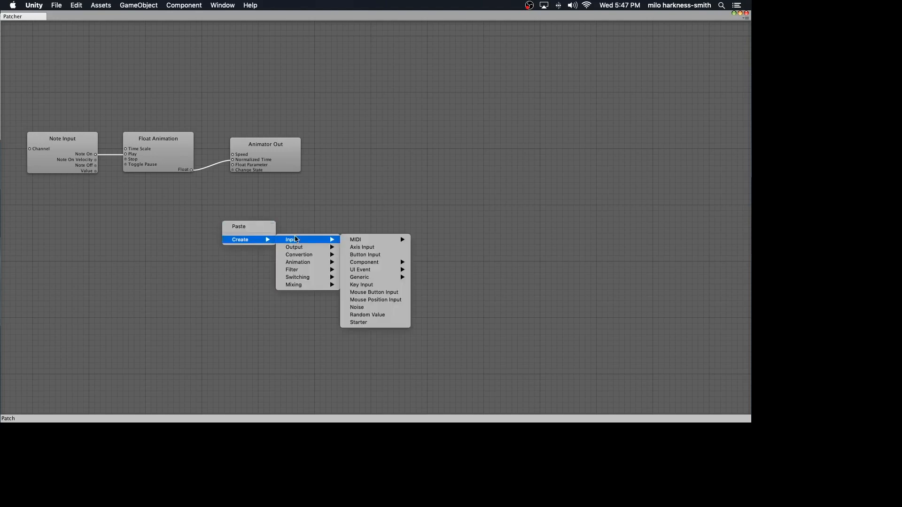
pyautogui.moveTo(298, 255)
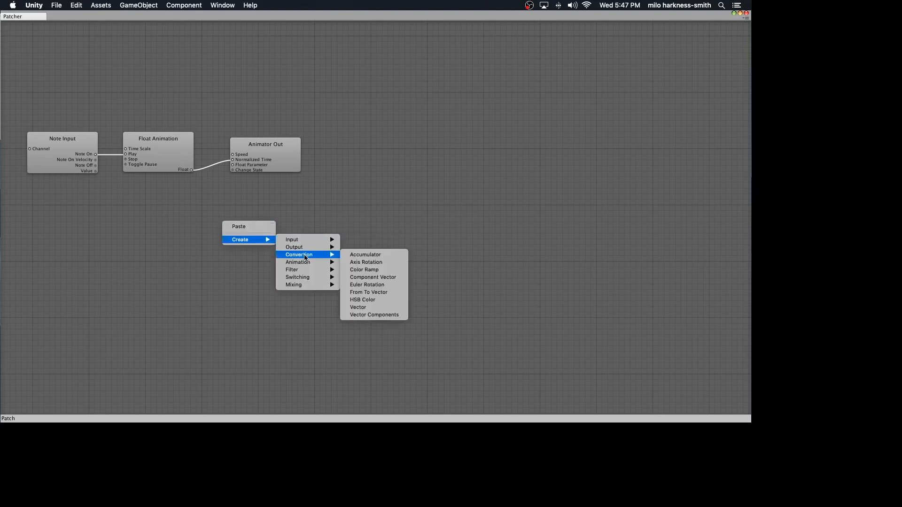
pyautogui.moveTo(365, 262)
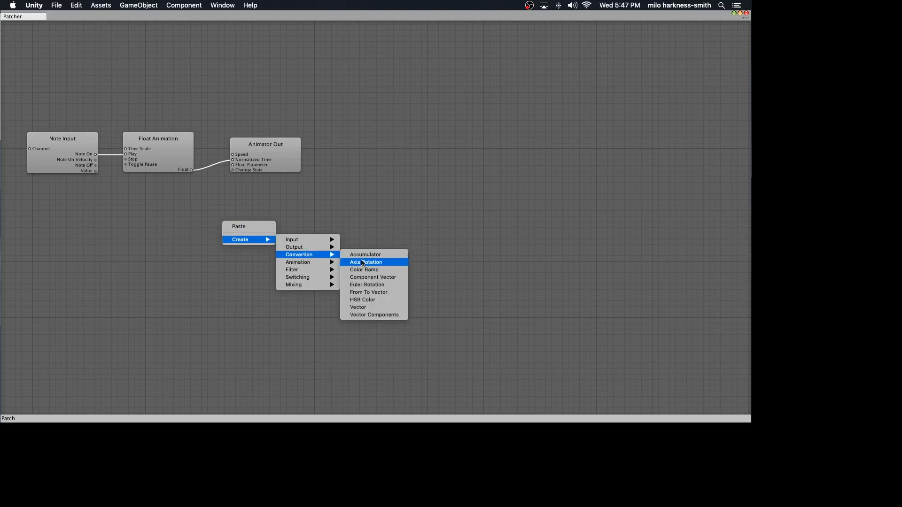
pyautogui.click(365, 270)
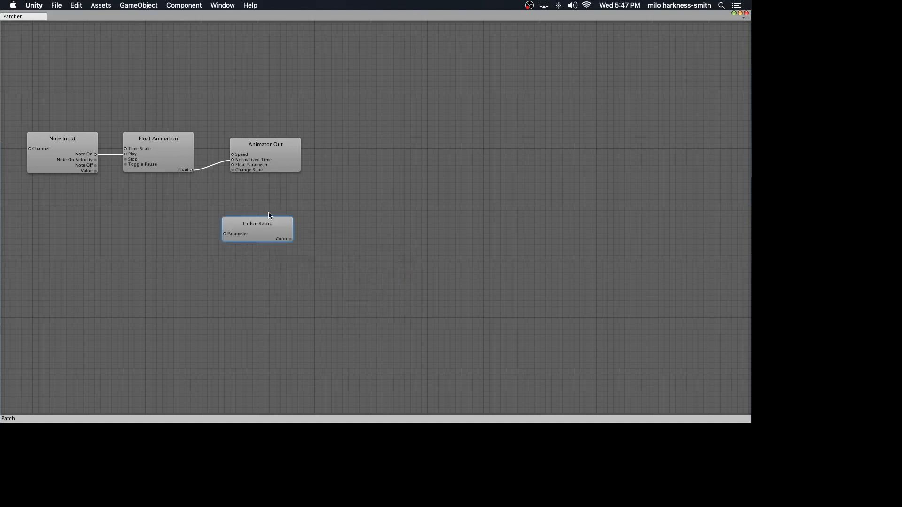
pyautogui.moveTo(257, 223); pyautogui.dragTo(253, 194)
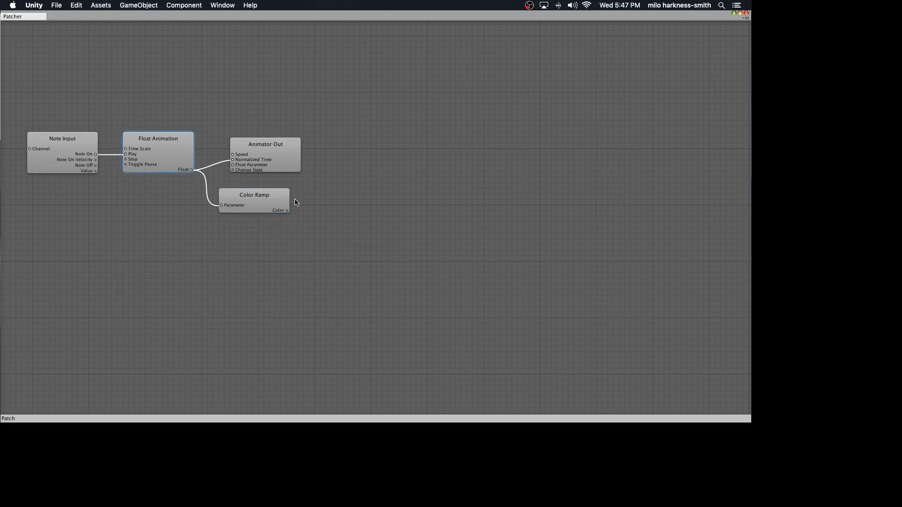
pyautogui.moveTo(260, 204)
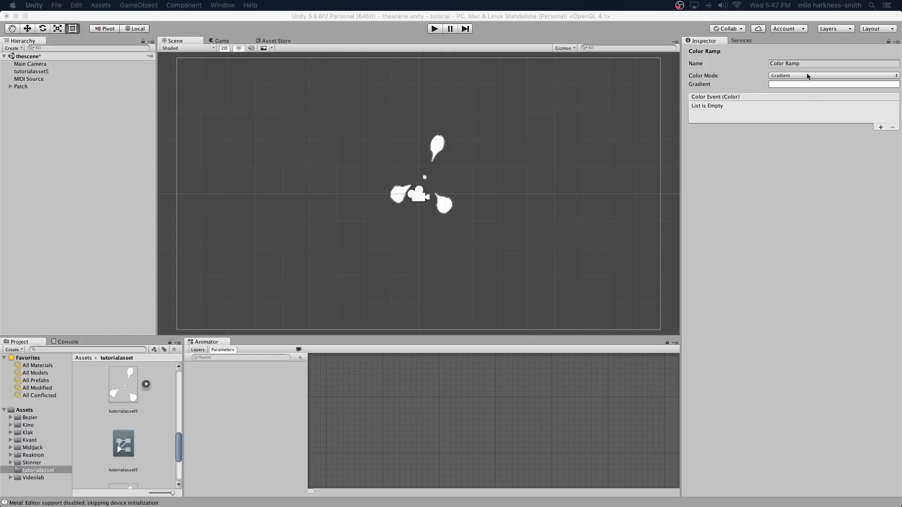
# Switch the Color Ramp to Color Array mode and set Color 2 to black
pyautogui.click(832, 75)
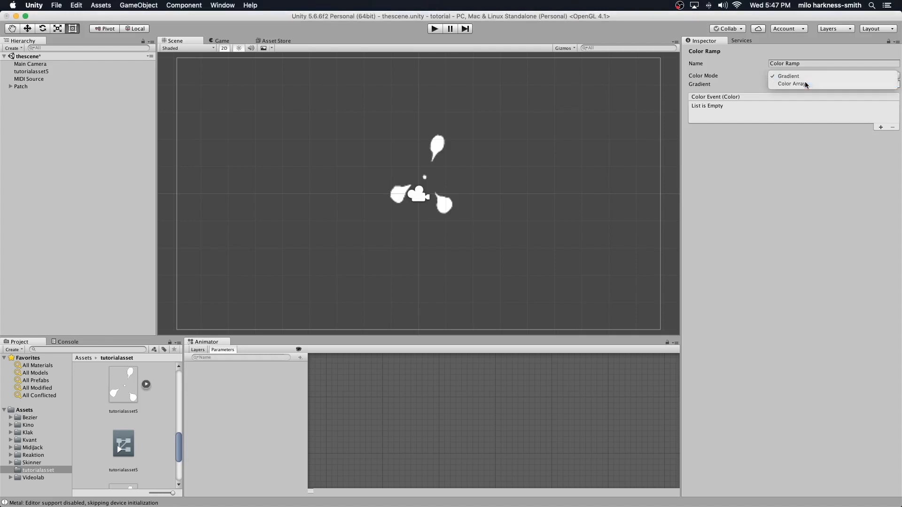
pyautogui.click(793, 84)
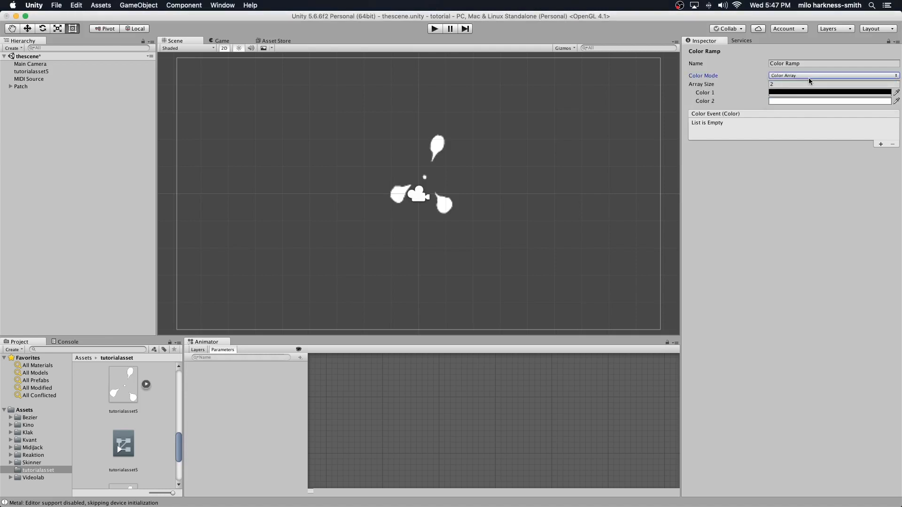
pyautogui.moveTo(892, 97)
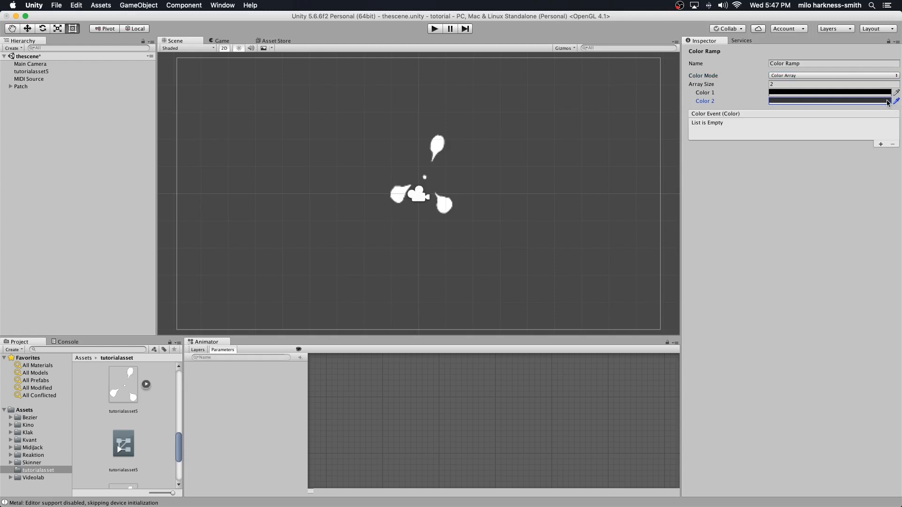
pyautogui.click(830, 101)
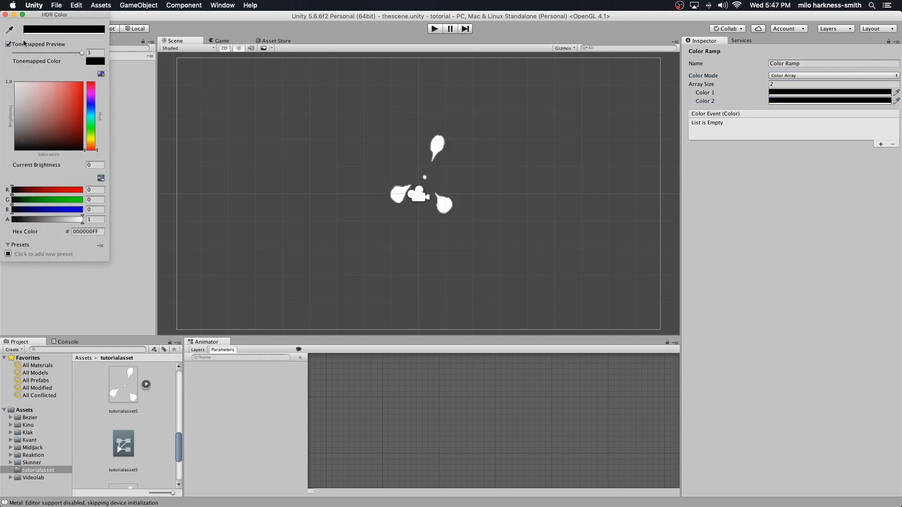
pyautogui.click(6, 14)
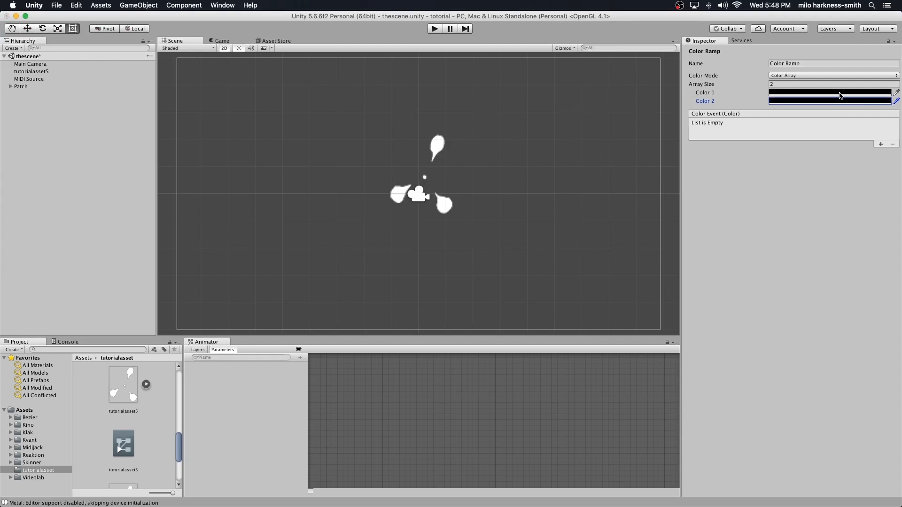
# Set the Color Ramp's Color 1 to a yellow-green
pyautogui.click(828, 101)
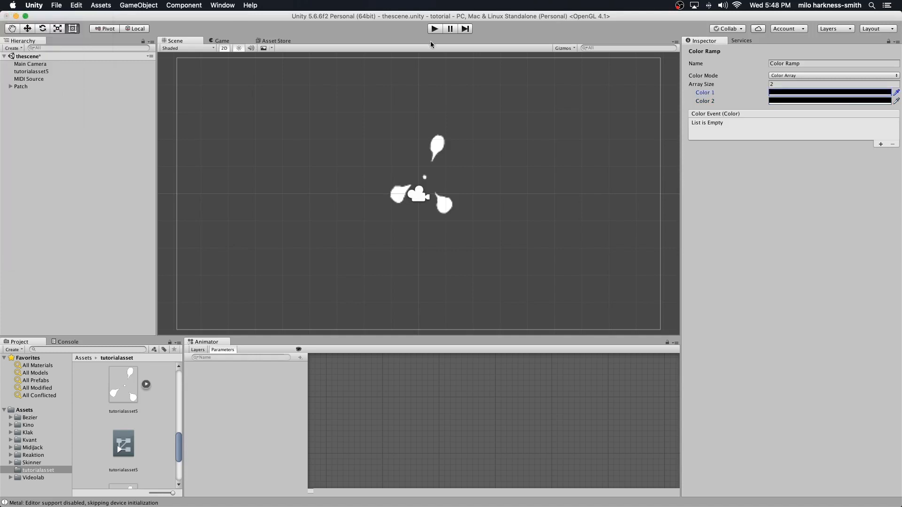
pyautogui.click(830, 92)
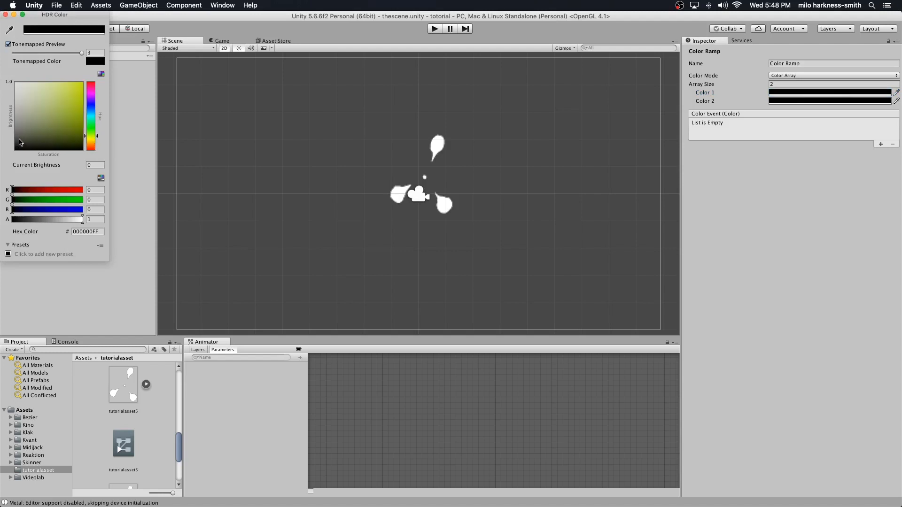
pyautogui.click(81, 83)
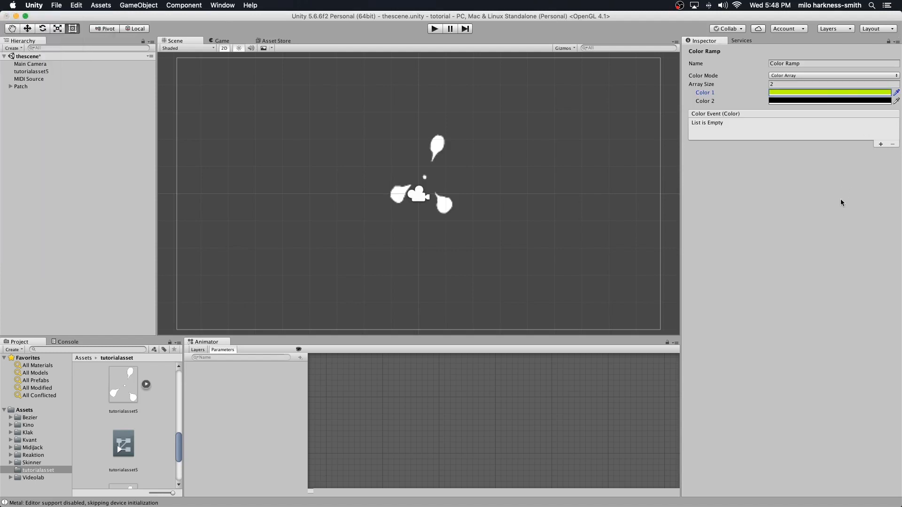
pyautogui.moveTo(110, 361)
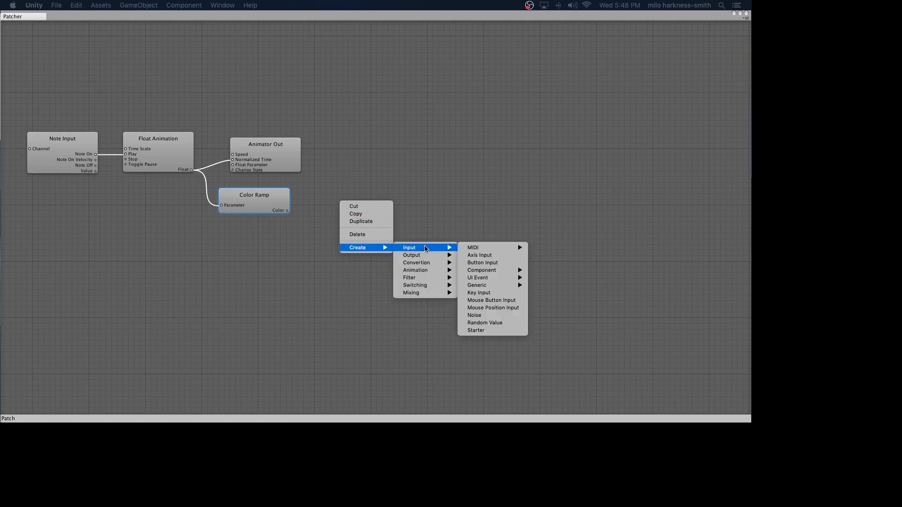
pyautogui.moveTo(411, 255)
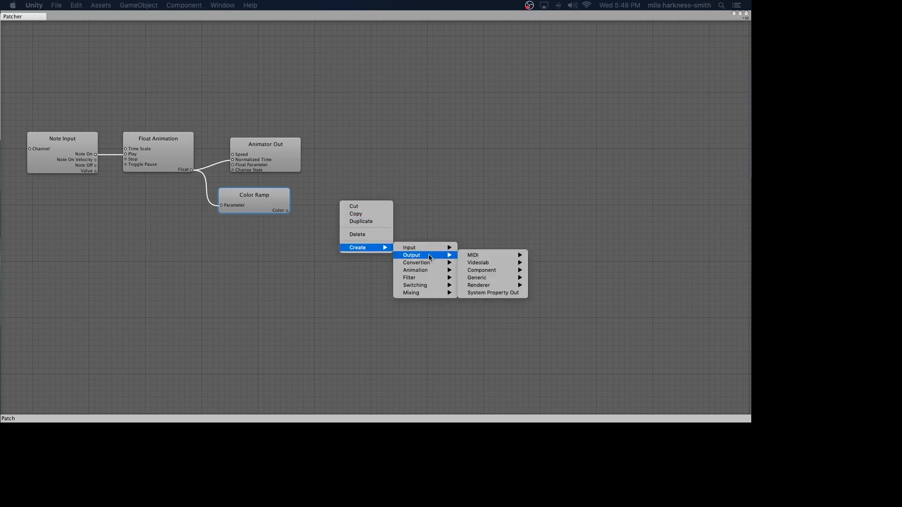
pyautogui.moveTo(476, 278)
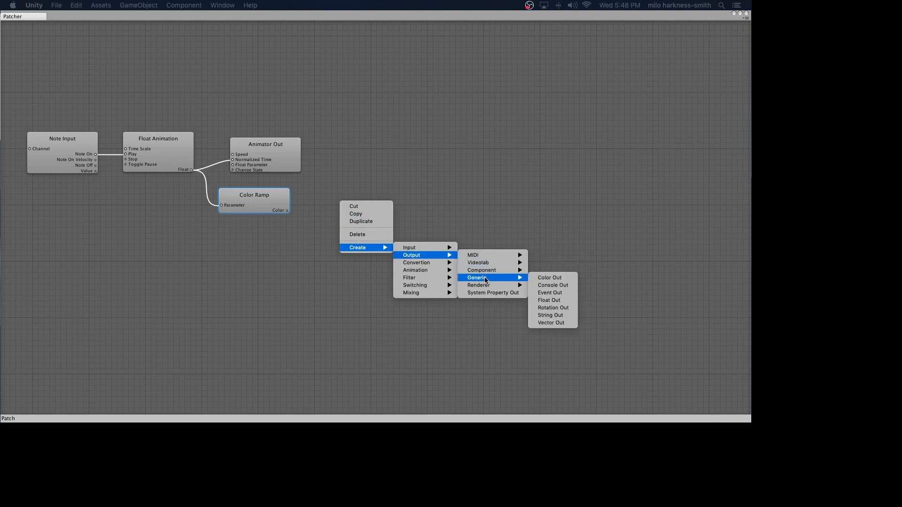
pyautogui.moveTo(478, 284)
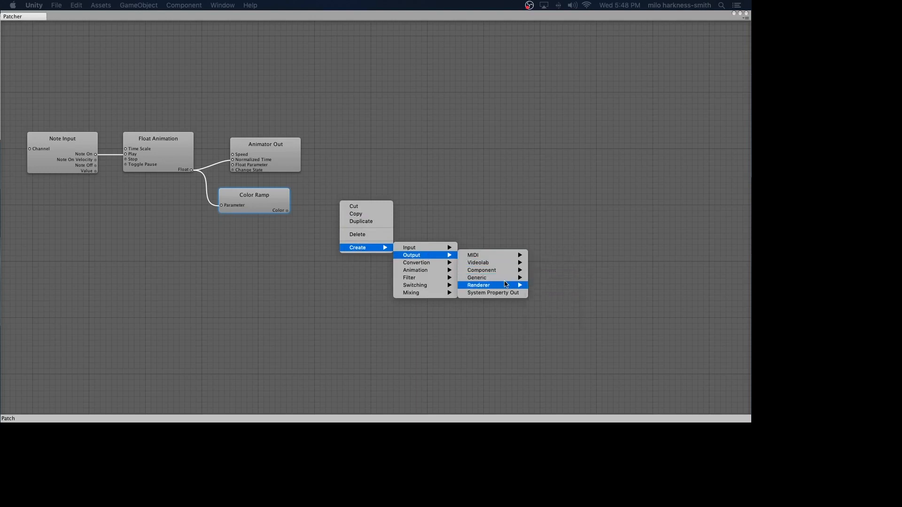
pyautogui.moveTo(476, 277)
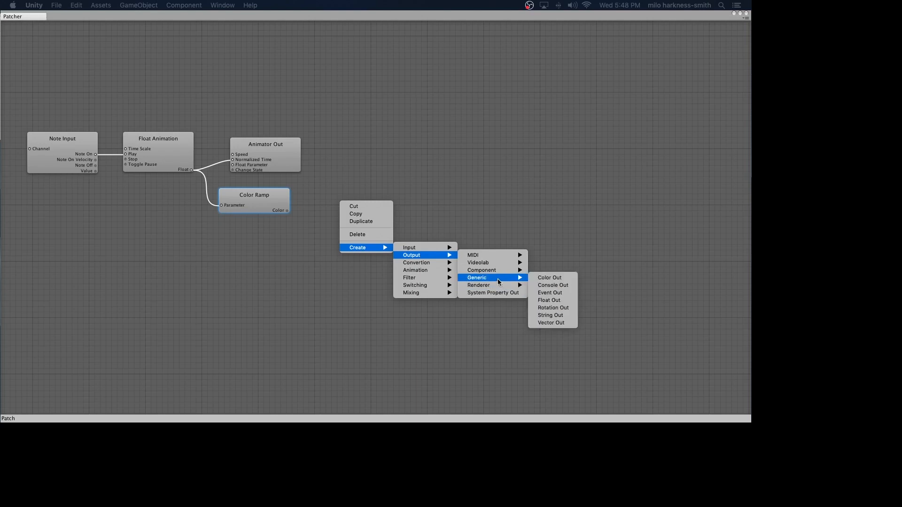
# Create a Material Color Out node and wire the Color Ramp's Color output into its Color Input
pyautogui.click(548, 277)
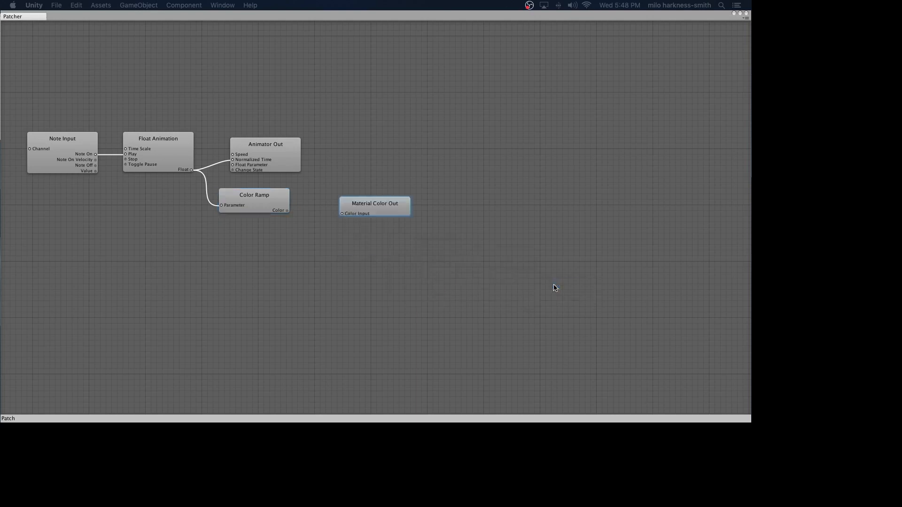
pyautogui.moveTo(288, 214)
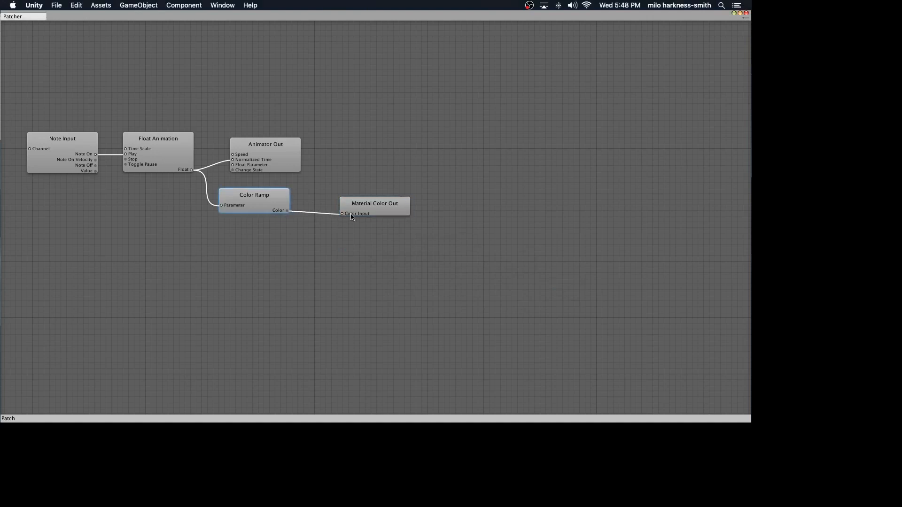
pyautogui.moveTo(375, 204); pyautogui.dragTo(350, 195)
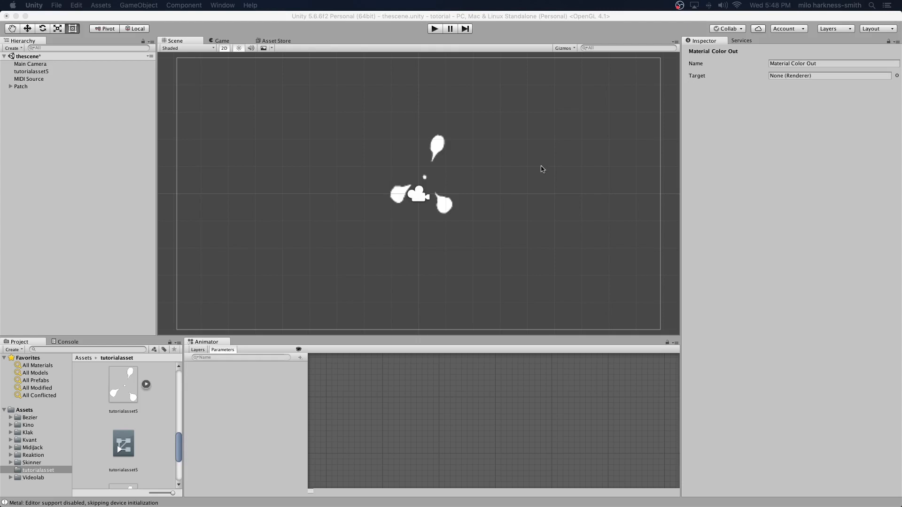
# Target tutorialasset5's Sprite Renderer _Color property, then play and stop the scene to check the tint
pyautogui.click(896, 75)
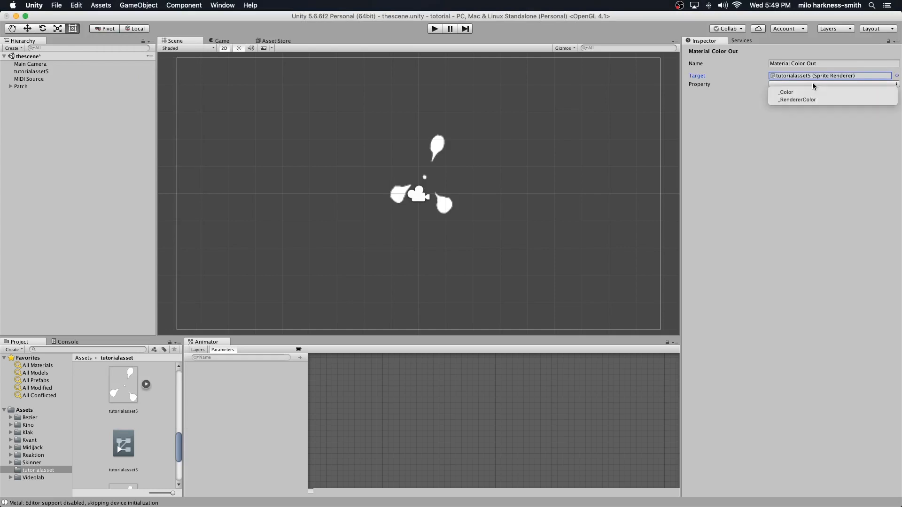
pyautogui.click(786, 92)
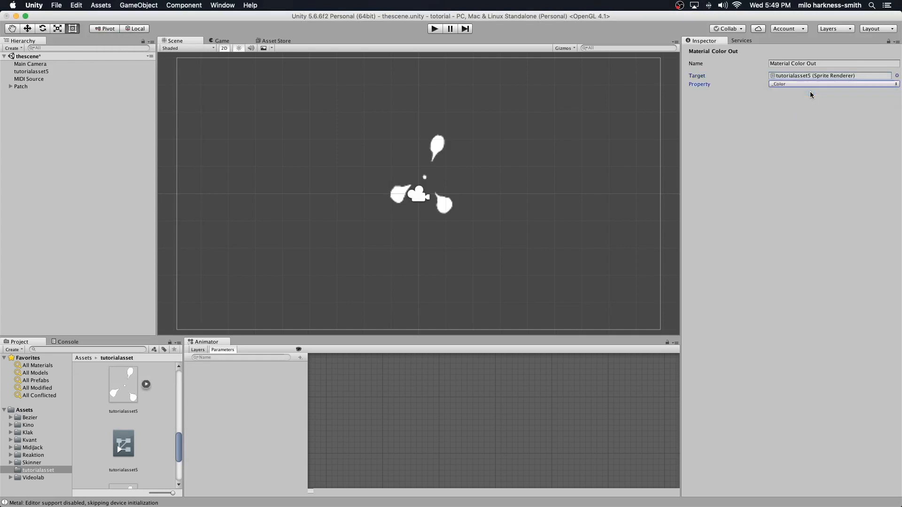
pyautogui.moveTo(463, 44)
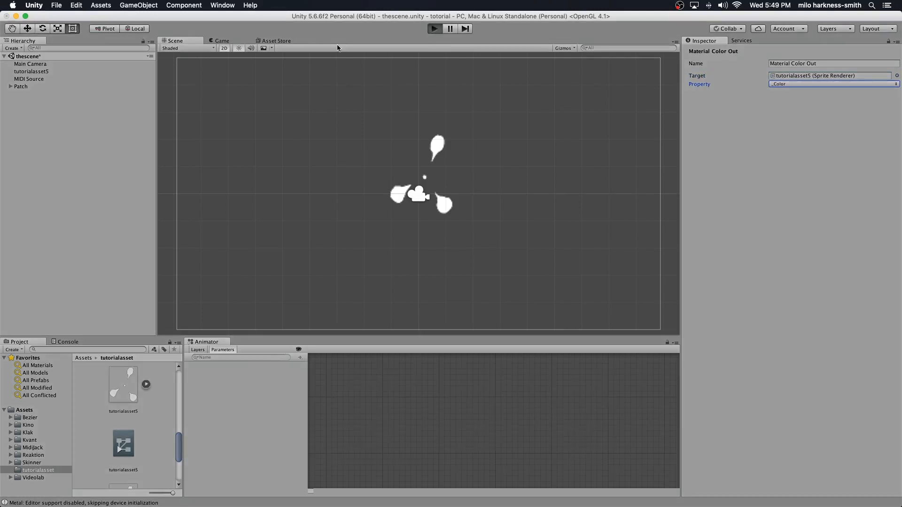
pyautogui.click(434, 28)
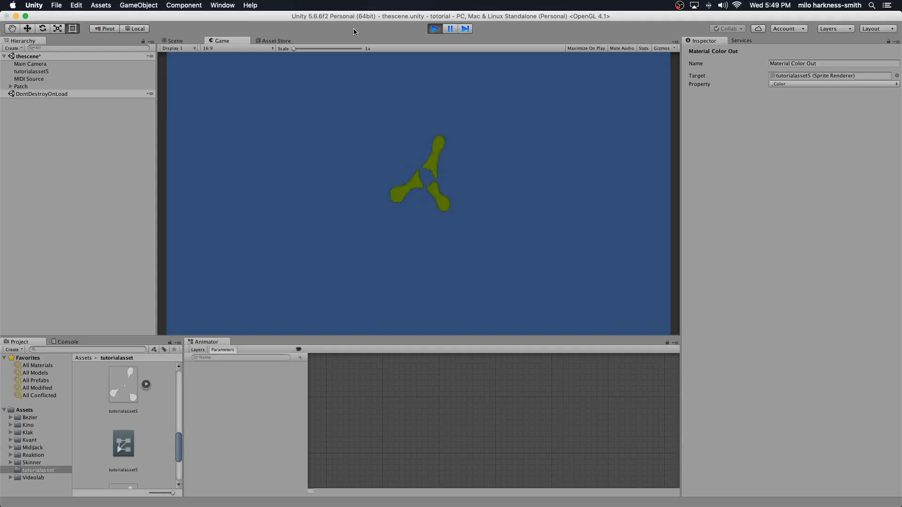
pyautogui.click(434, 29)
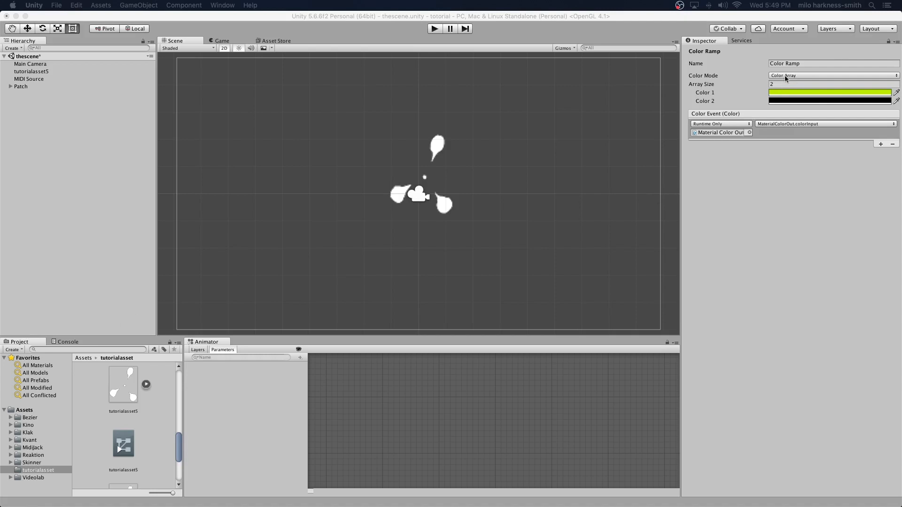
pyautogui.click(830, 101)
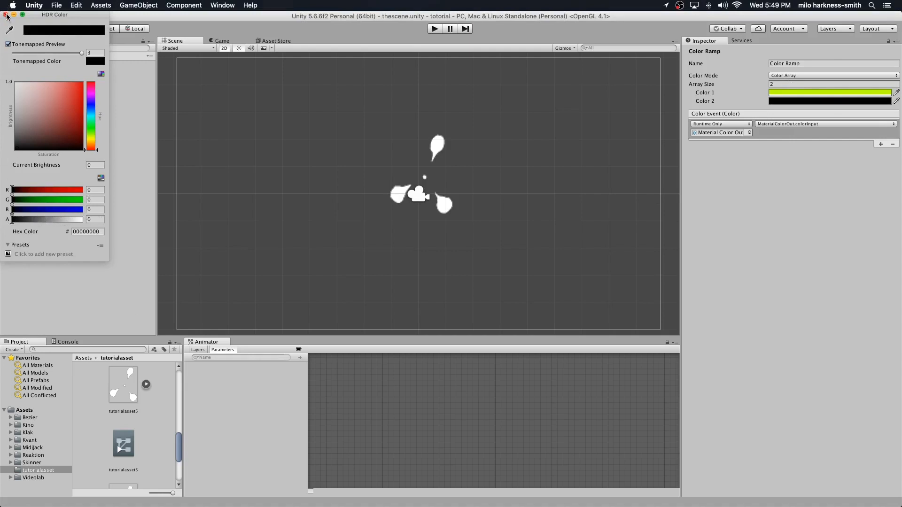
pyautogui.click(5, 14)
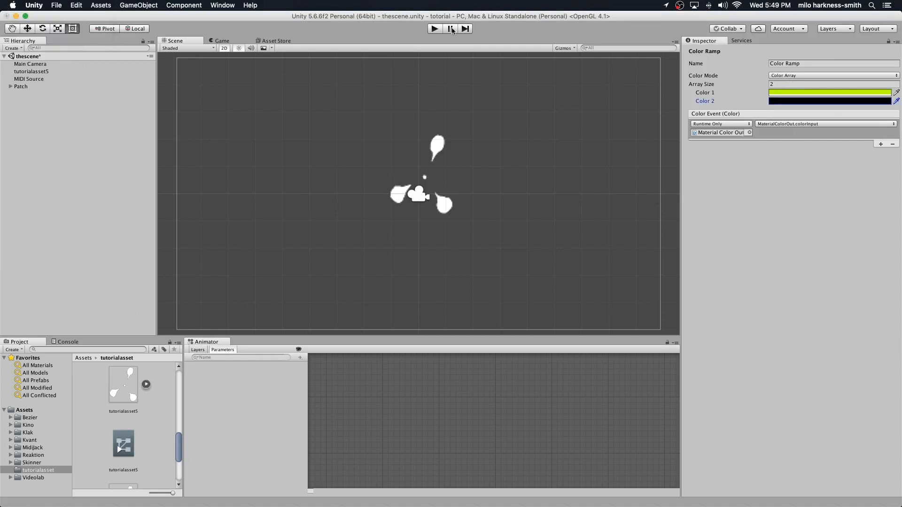
pyautogui.click(434, 29)
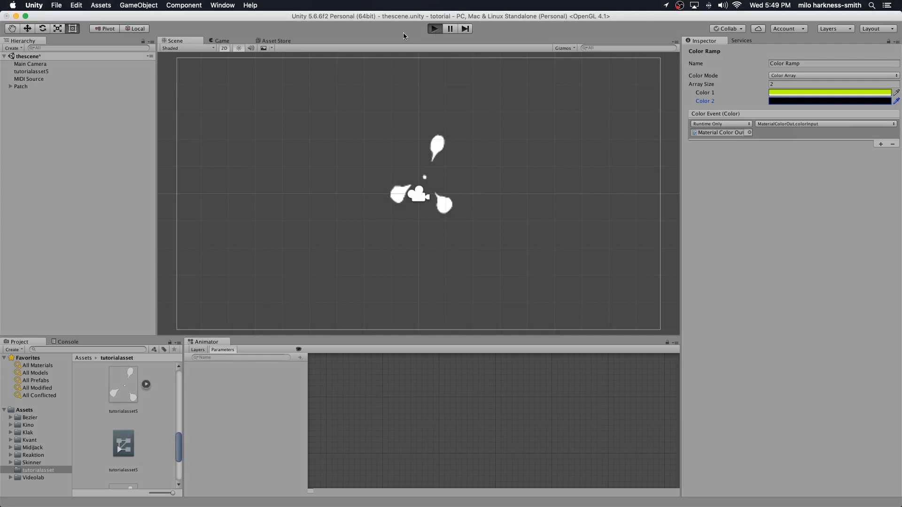
pyautogui.click(434, 29)
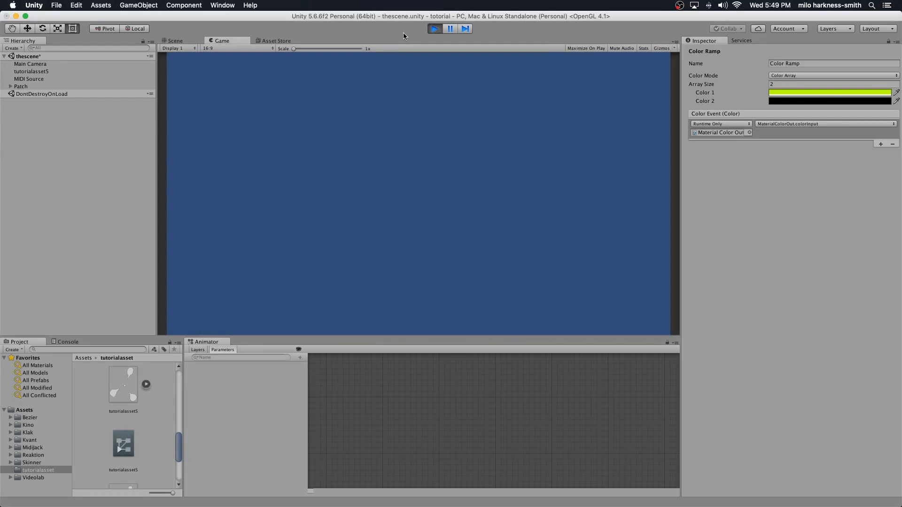
pyautogui.click(175, 40)
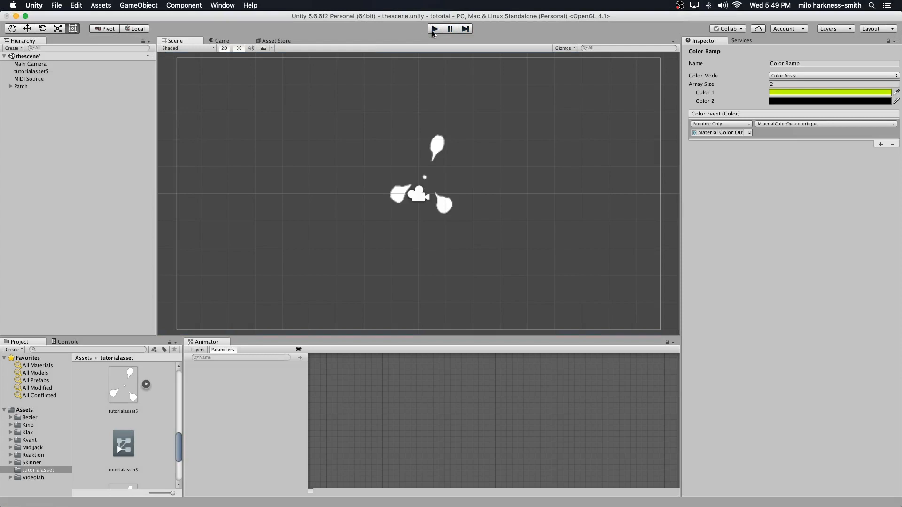
pyautogui.moveTo(473, 142)
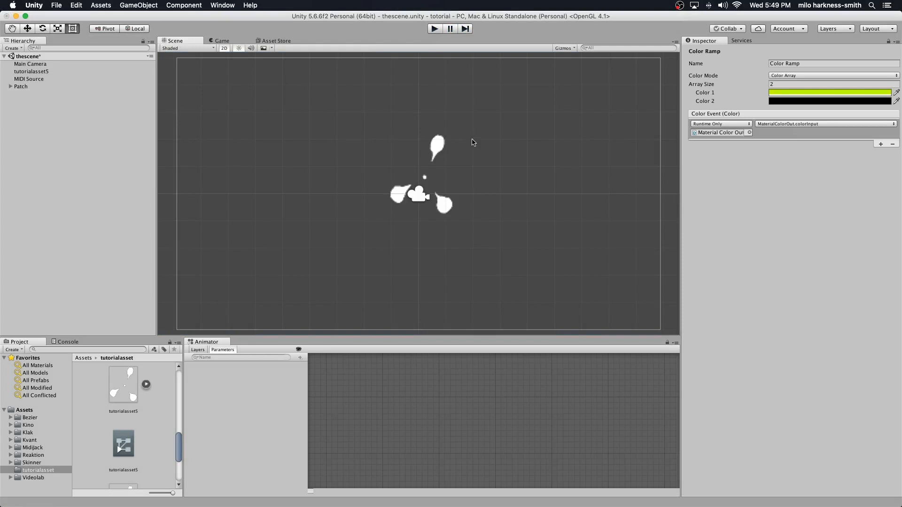
pyautogui.moveTo(425, 130)
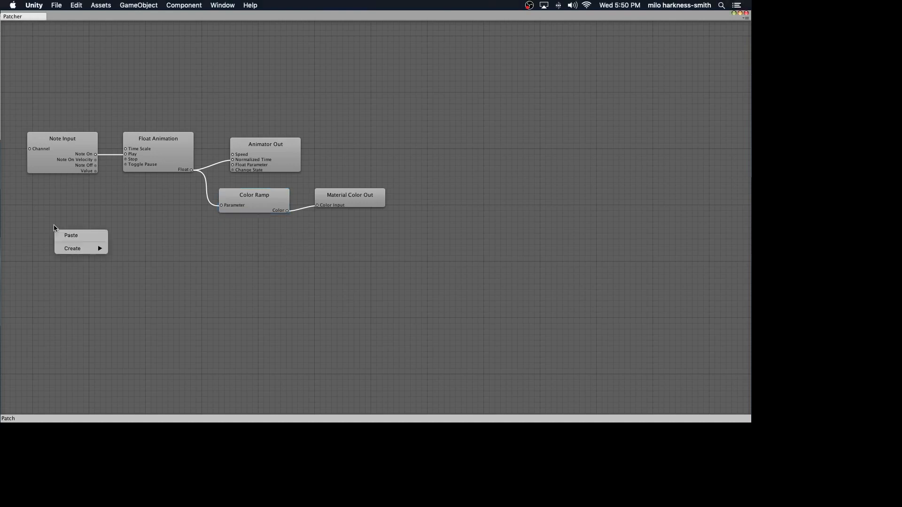
# Create a second Note Input (MIDI) set to Ch 2 with Direct interpolation
pyautogui.click(72, 249)
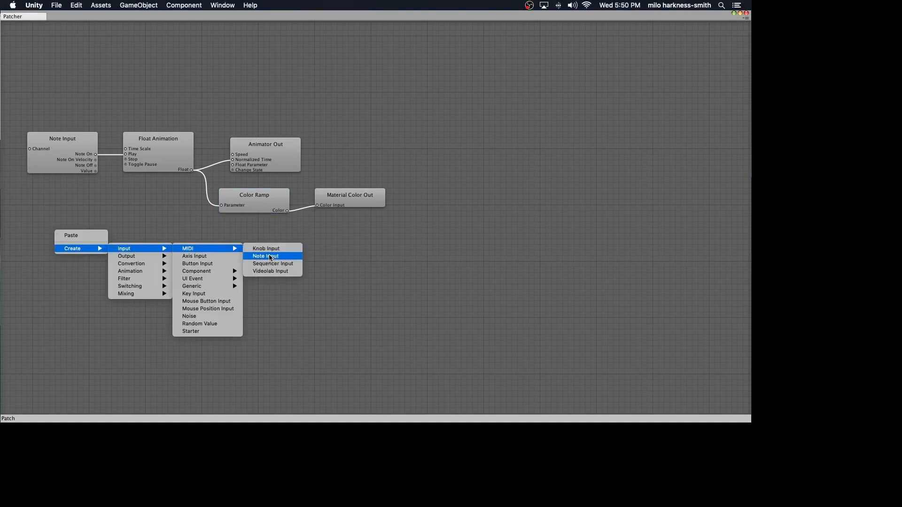
pyautogui.click(265, 256)
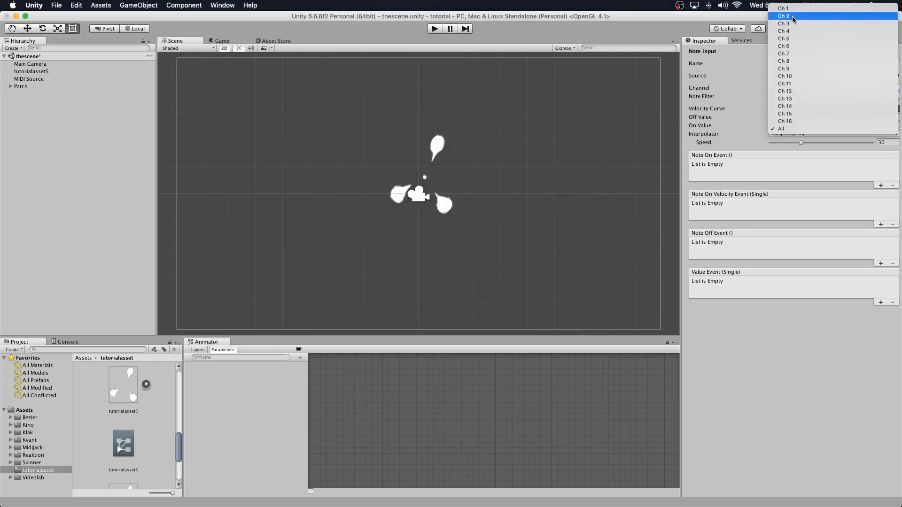
pyautogui.click(784, 16)
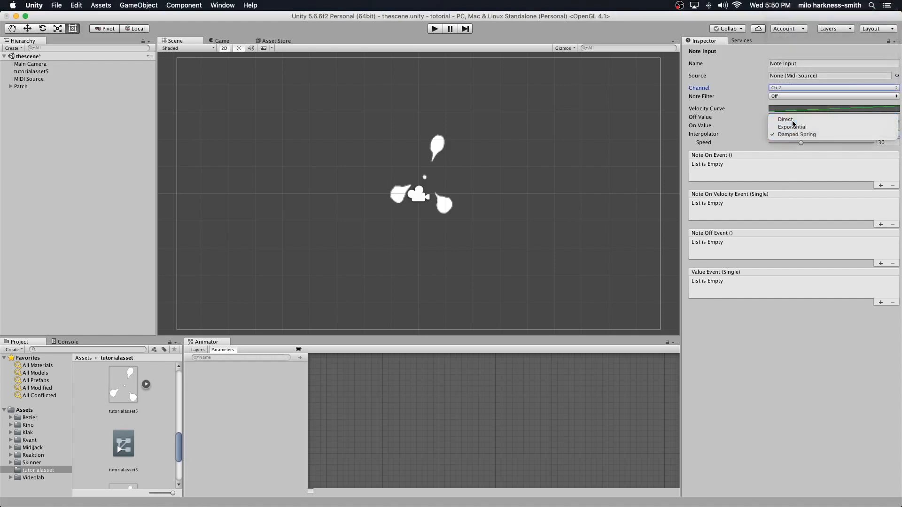
pyautogui.click(786, 119)
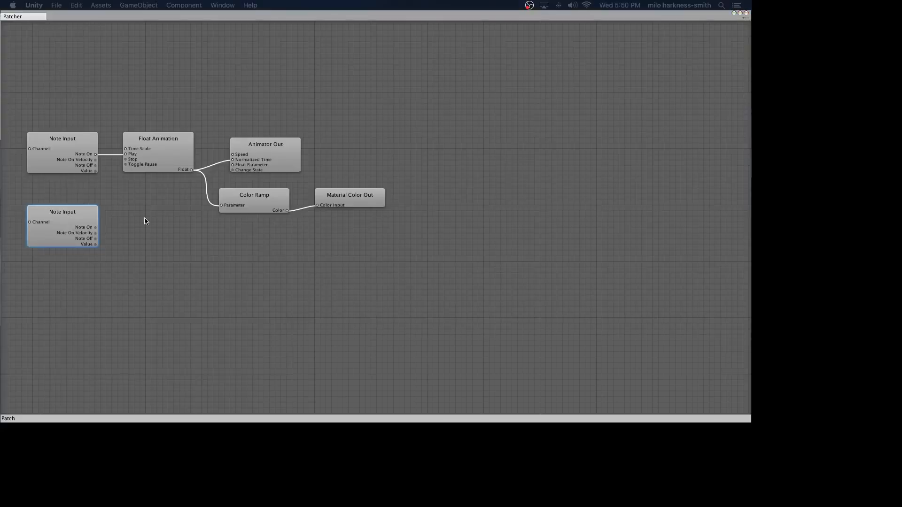
pyautogui.moveTo(148, 230)
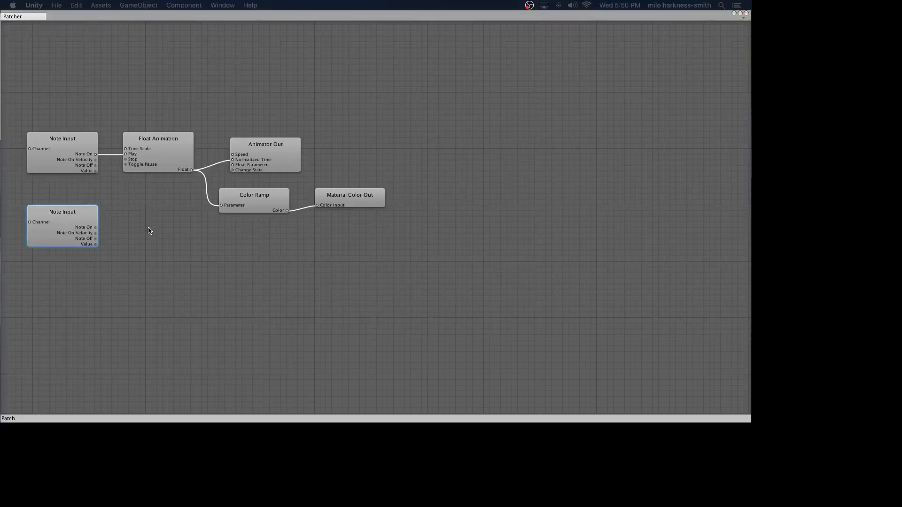
# Create a second Float Animation node and wire the channel-2 Note Input's Note On to its Play inlet
pyautogui.rightClick(149, 232)
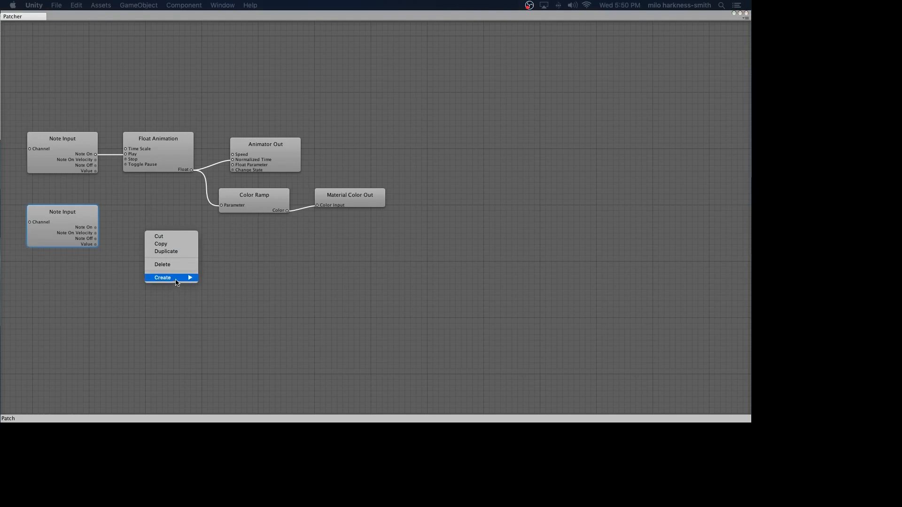
pyautogui.click(162, 278)
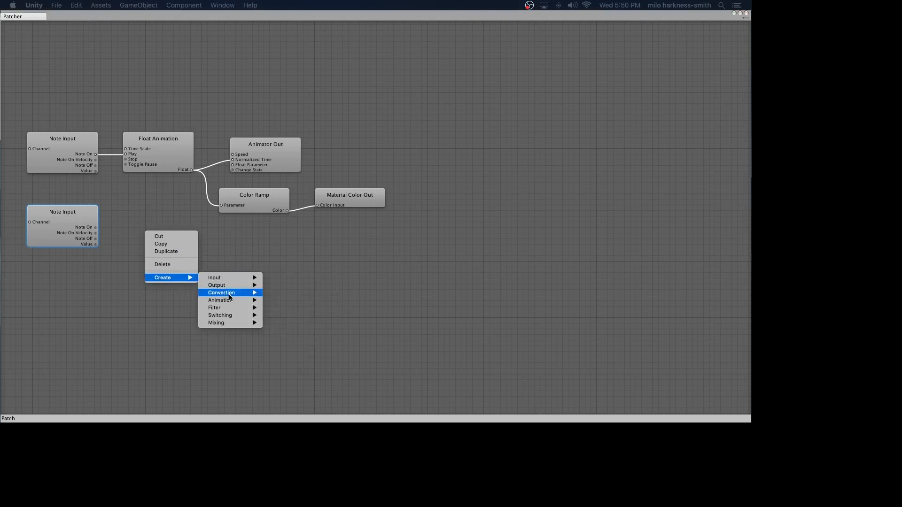
pyautogui.moveTo(220, 293)
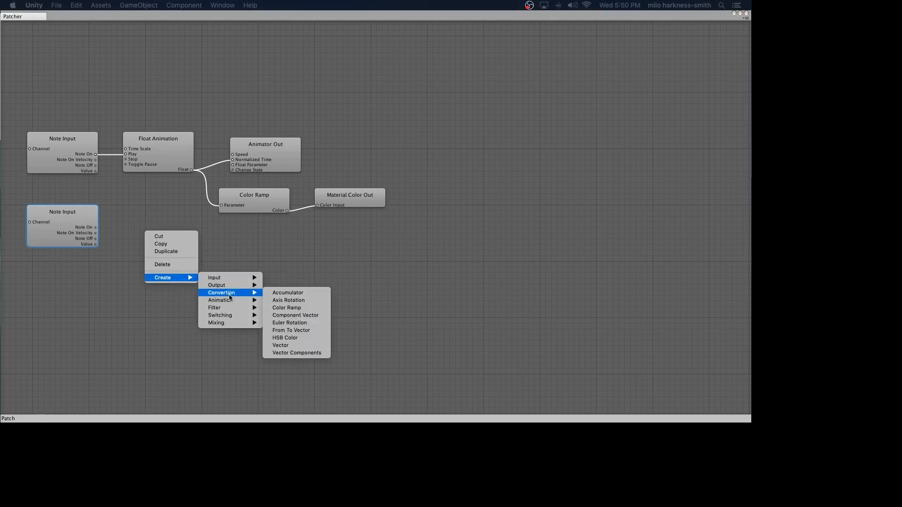
pyautogui.moveTo(232, 295)
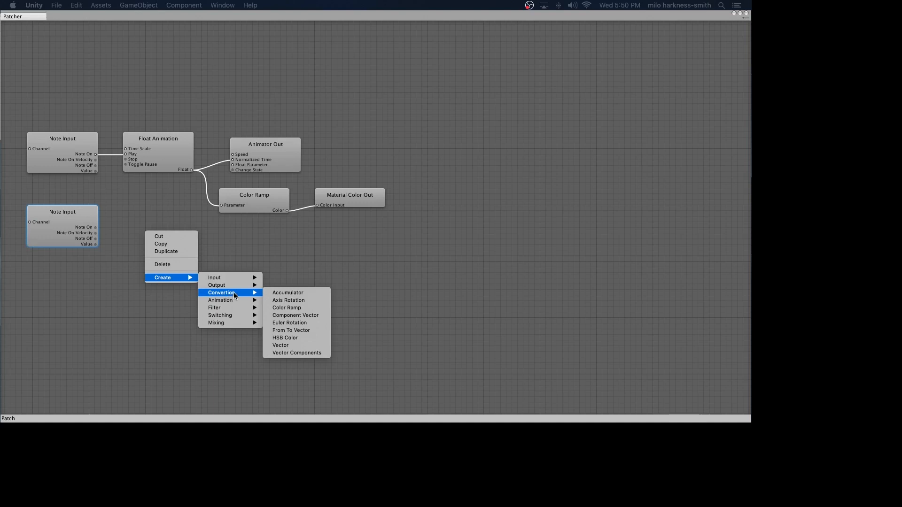
pyautogui.click(100, 235)
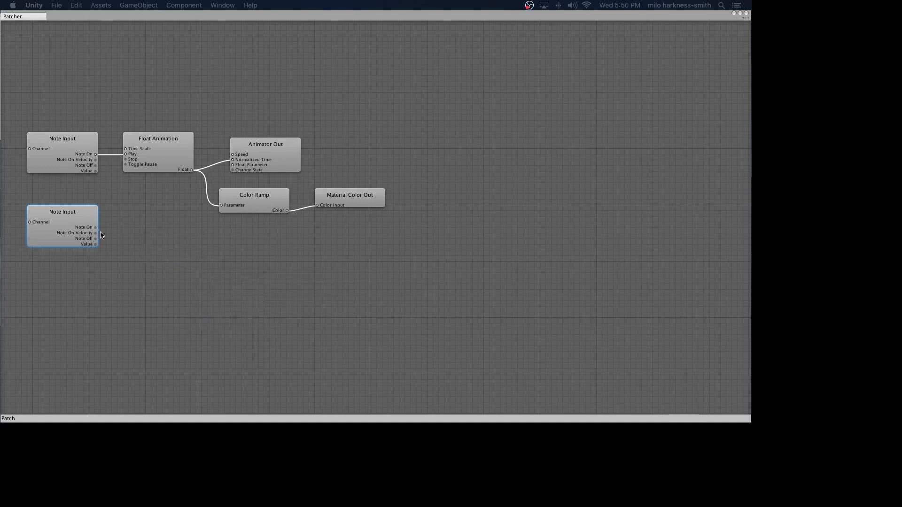
pyautogui.moveTo(97, 247)
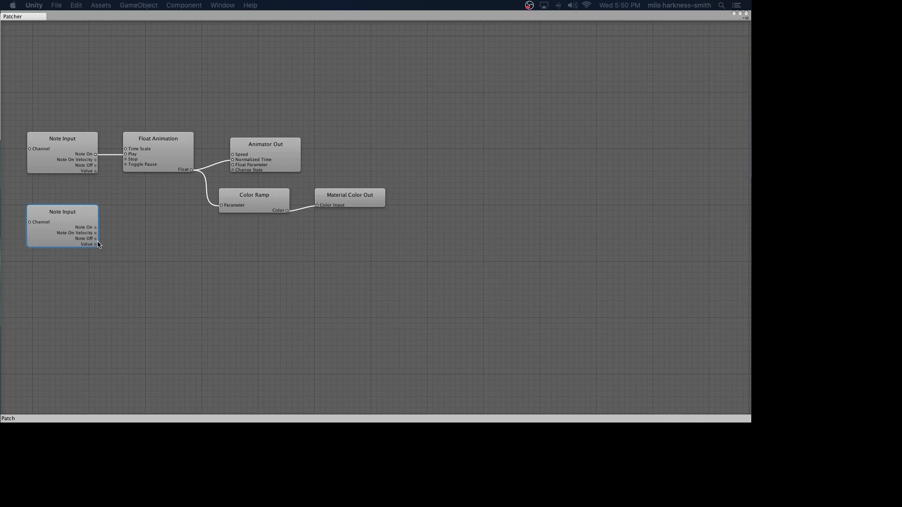
pyautogui.moveTo(98, 247)
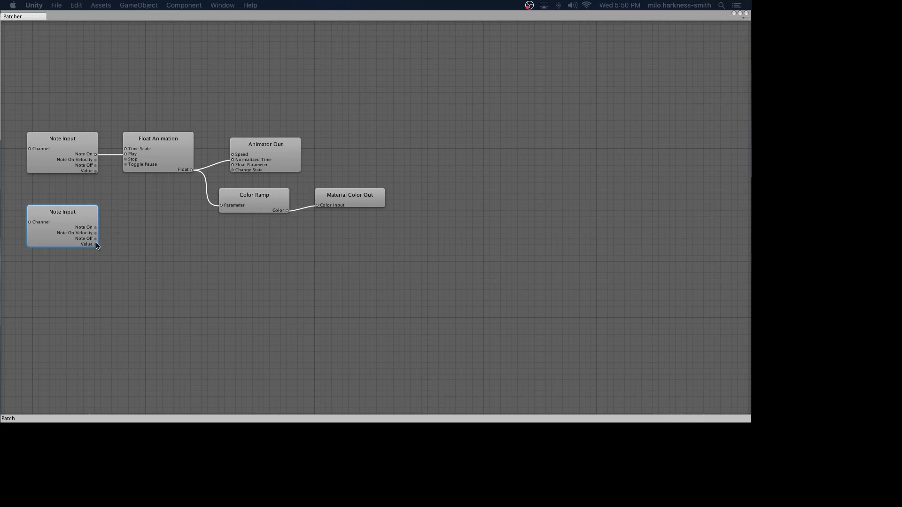
pyautogui.moveTo(112, 225)
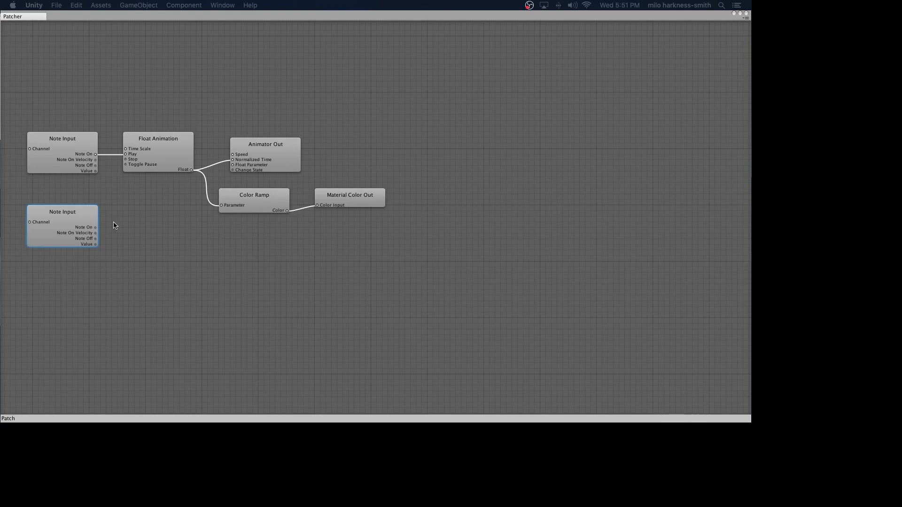
pyautogui.moveTo(123, 230)
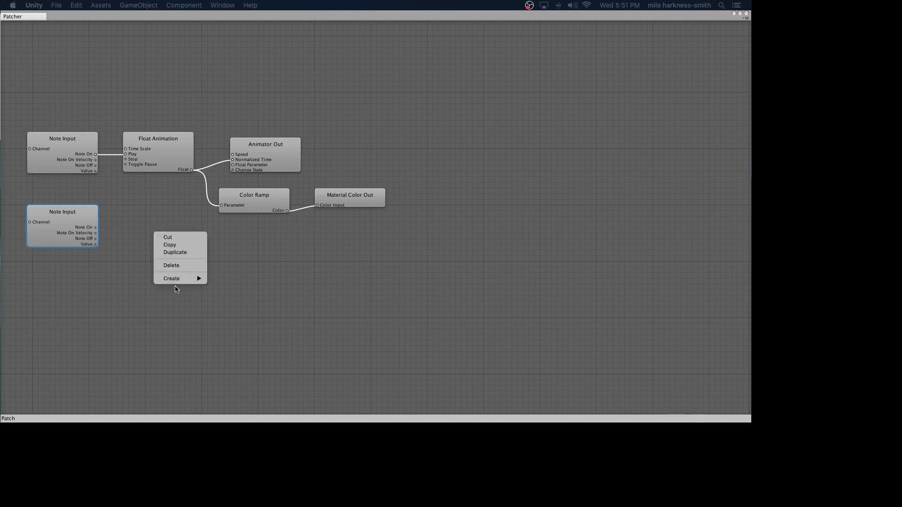
pyautogui.click(171, 278)
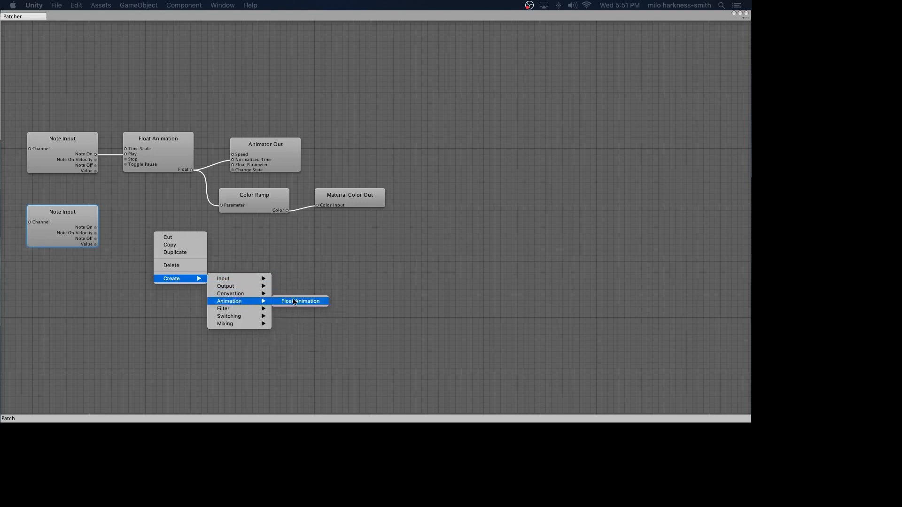
pyautogui.click(301, 301)
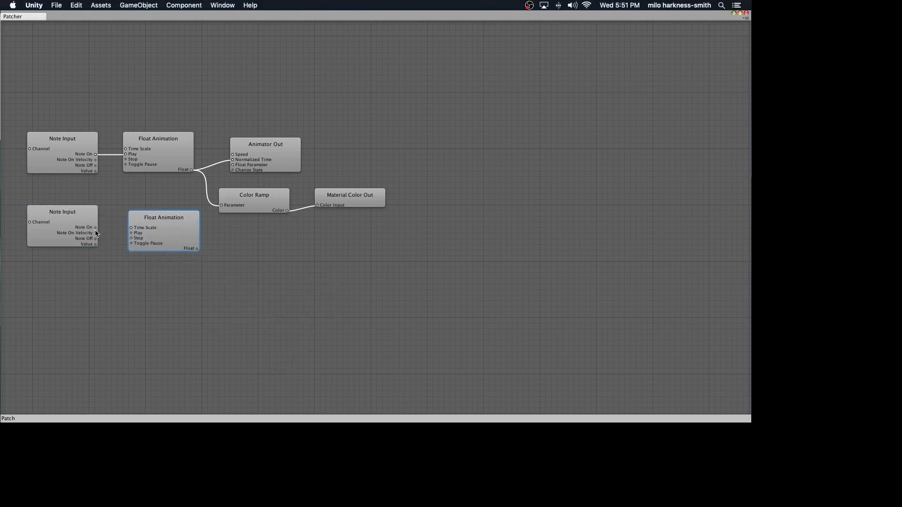
pyautogui.moveTo(164, 217); pyautogui.dragTo(153, 217)
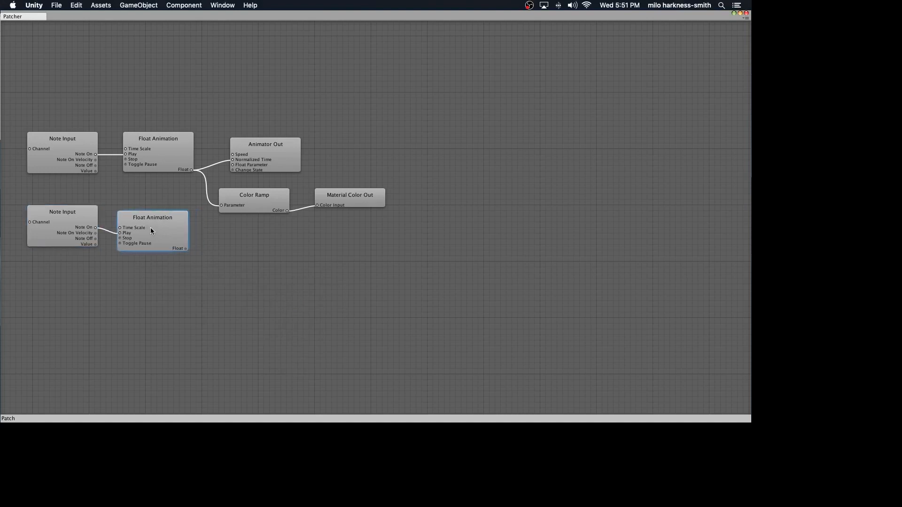
pyautogui.moveTo(238, 250)
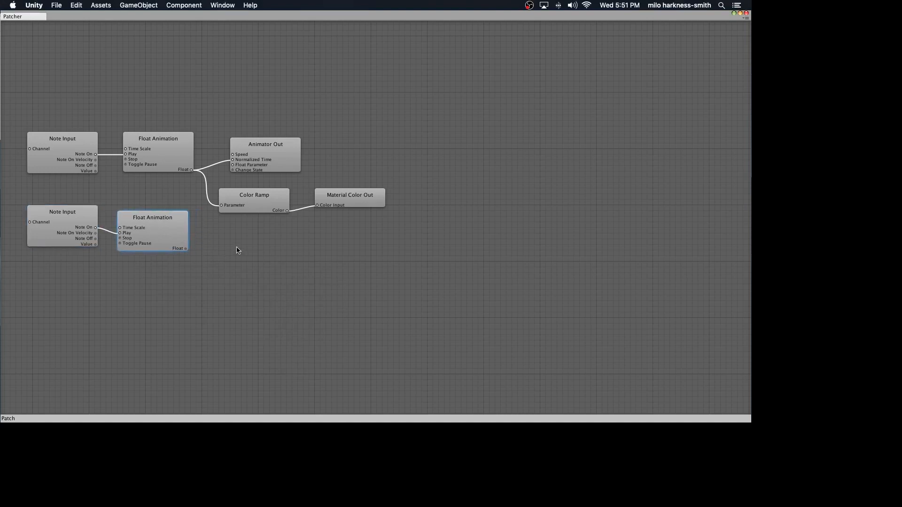
pyautogui.moveTo(175, 231)
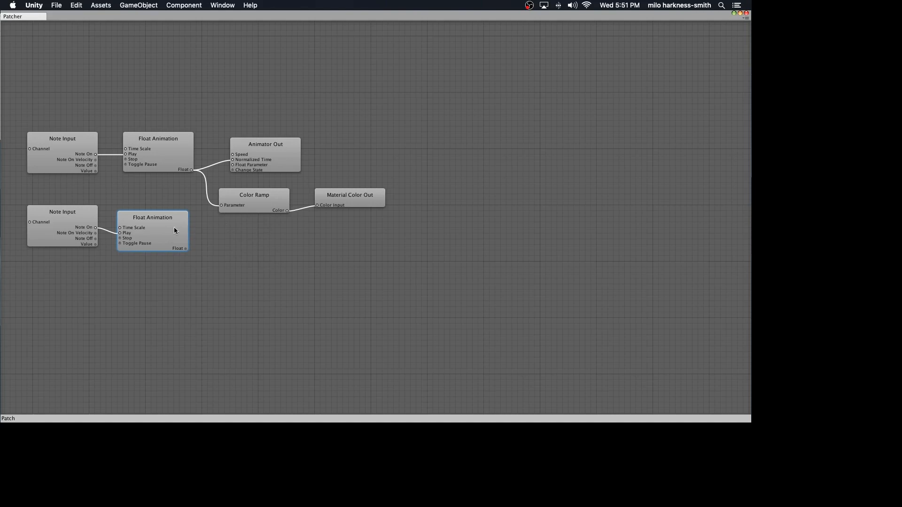
# Delete the lone Float Animation and duplicate the first chain's Float Animation, Color Ramp and Material Color Out
pyautogui.rightClick(170, 232)
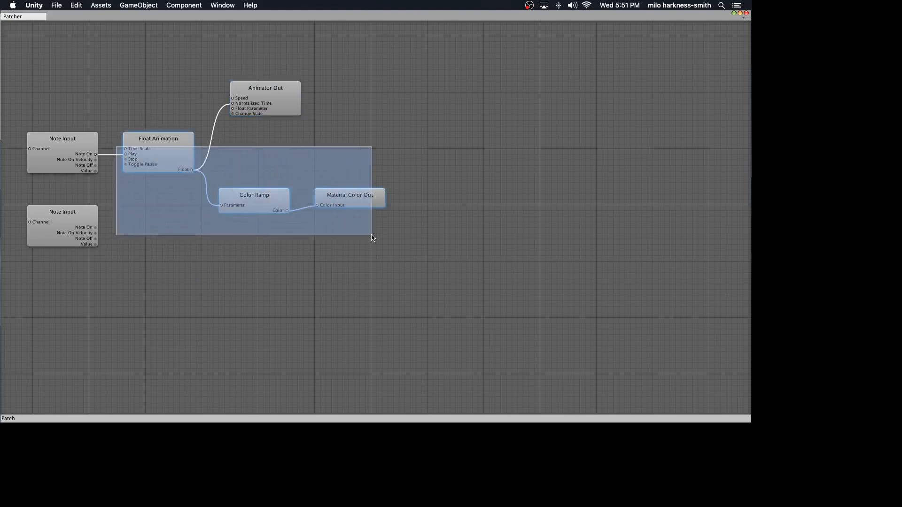
pyautogui.rightClick(372, 238)
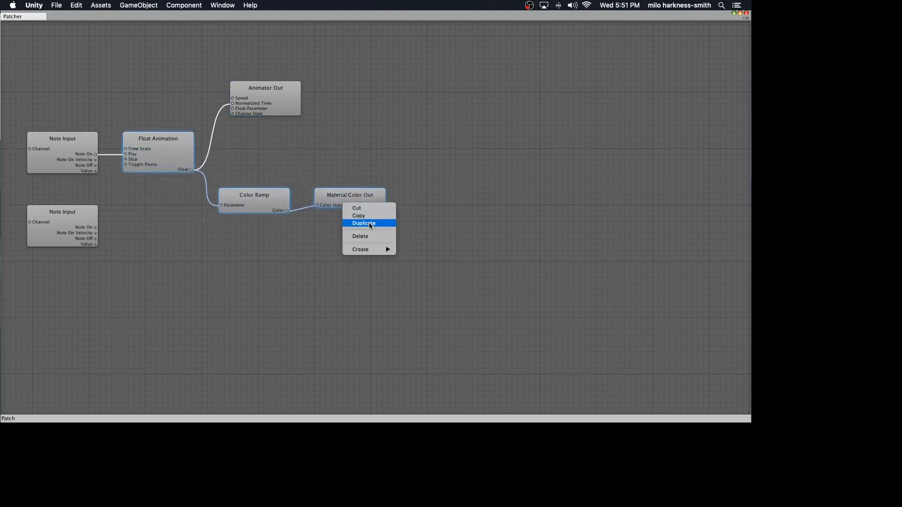
pyautogui.click(364, 223)
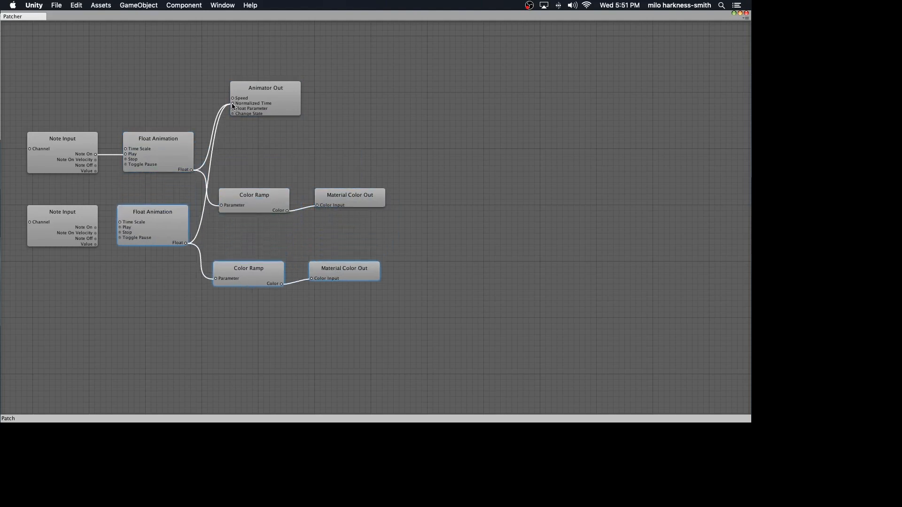
# Detach the copied chain from Animator Out and wire the second Note Input's Note On into it
pyautogui.click(265, 98)
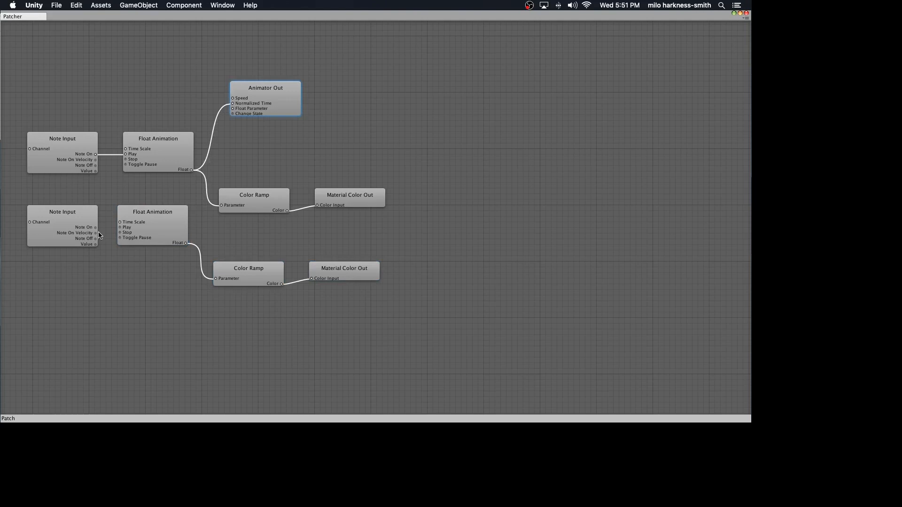
pyautogui.click(62, 225)
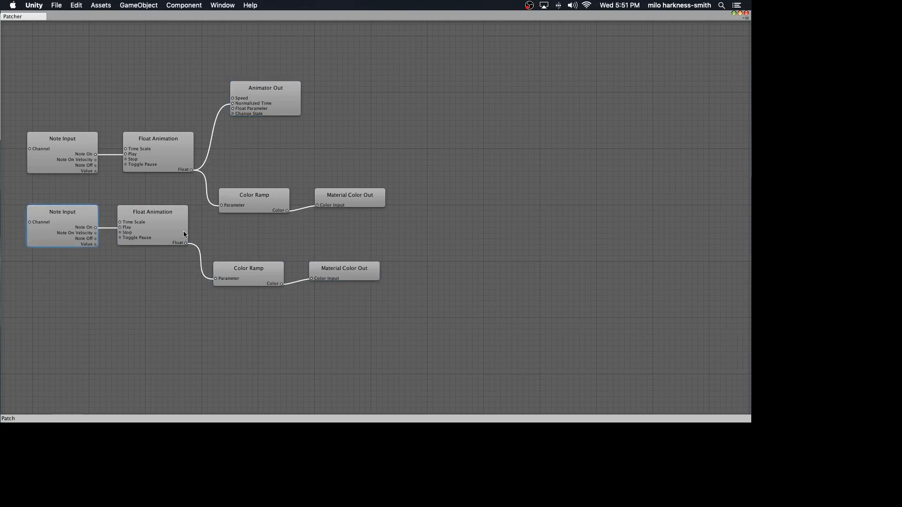
pyautogui.moveTo(268, 276)
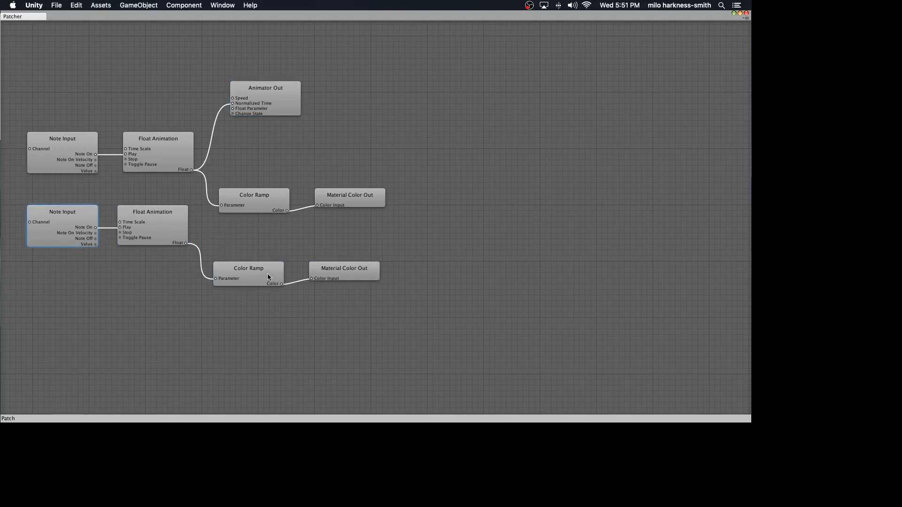
pyautogui.click(248, 274)
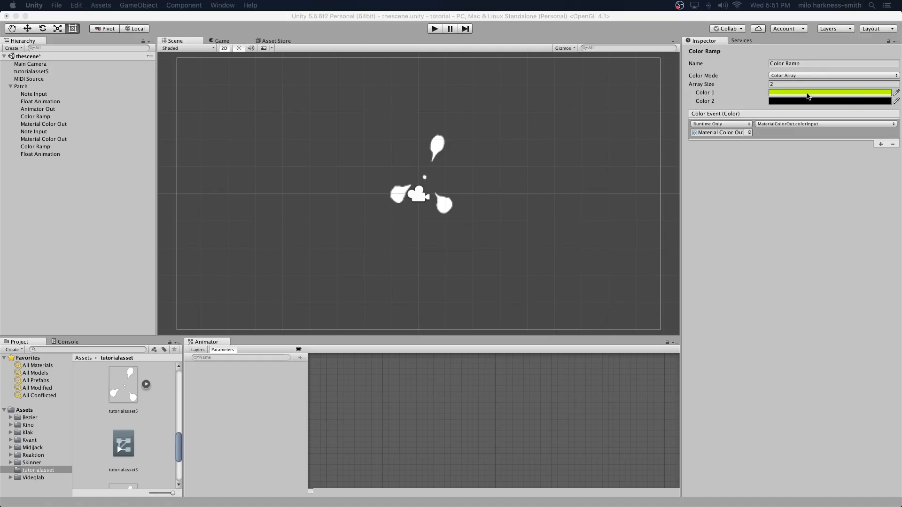
pyautogui.click(830, 93)
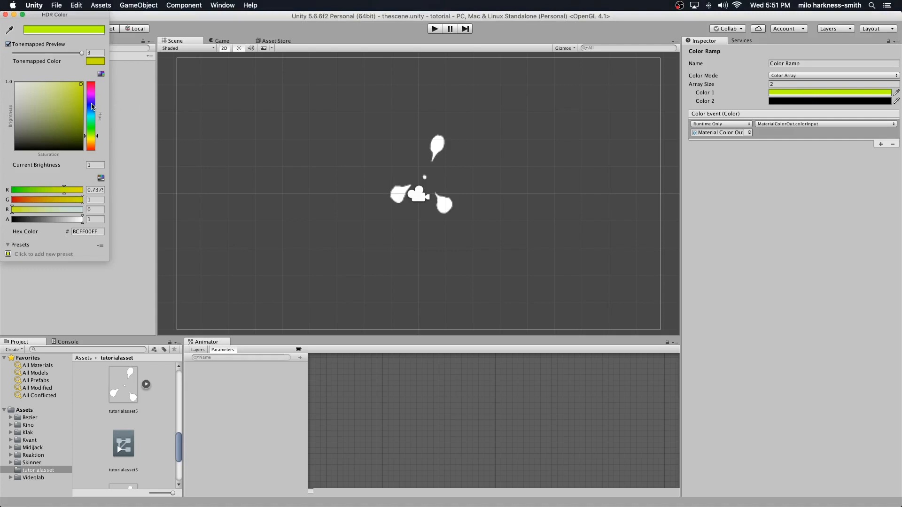
pyautogui.click(91, 104)
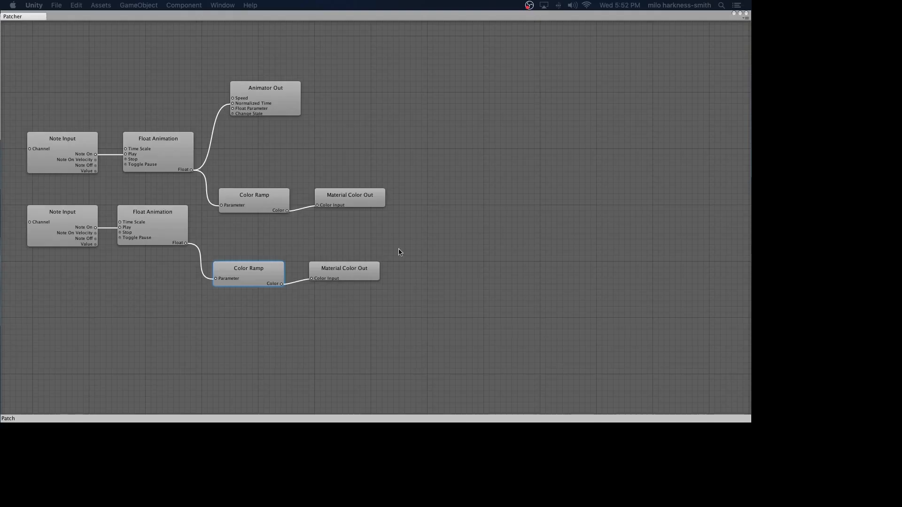
pyautogui.click(344, 270)
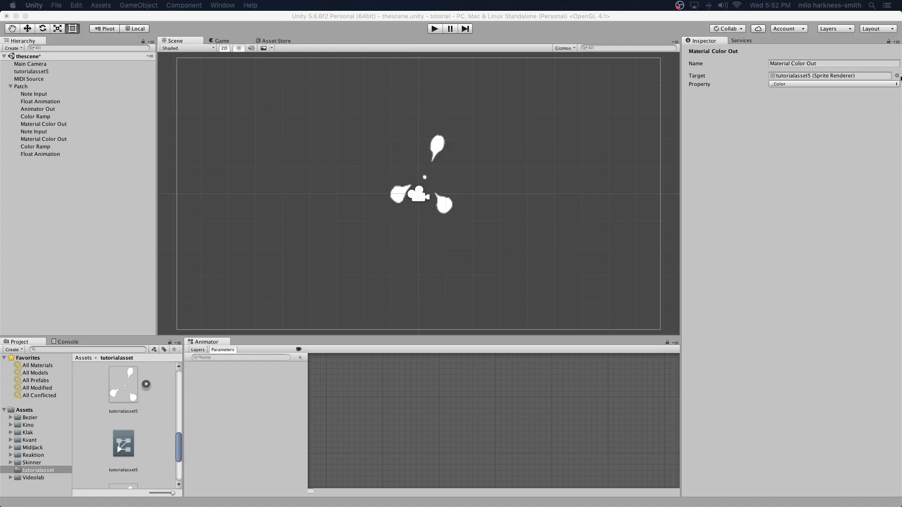
pyautogui.click(895, 75)
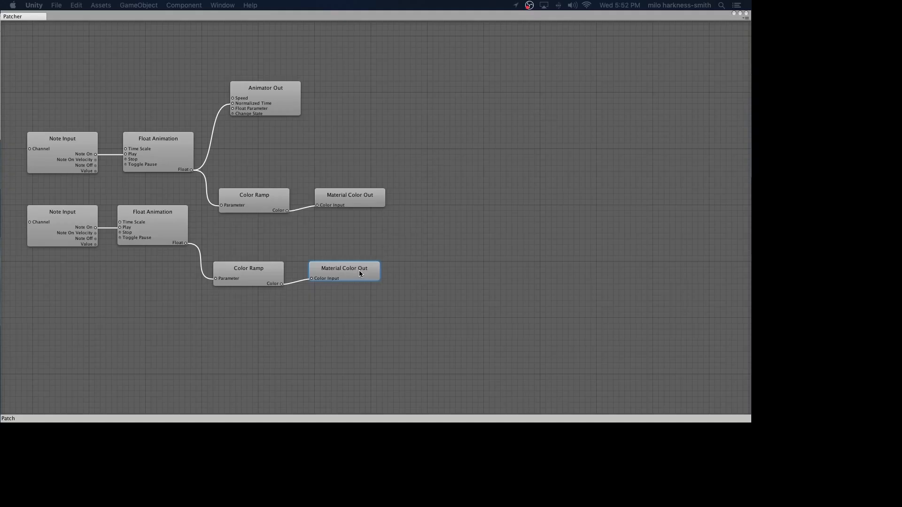
# Delete the second chain's Material Color Out and create a generic Color Out node in its place
pyautogui.rightClick(360, 273)
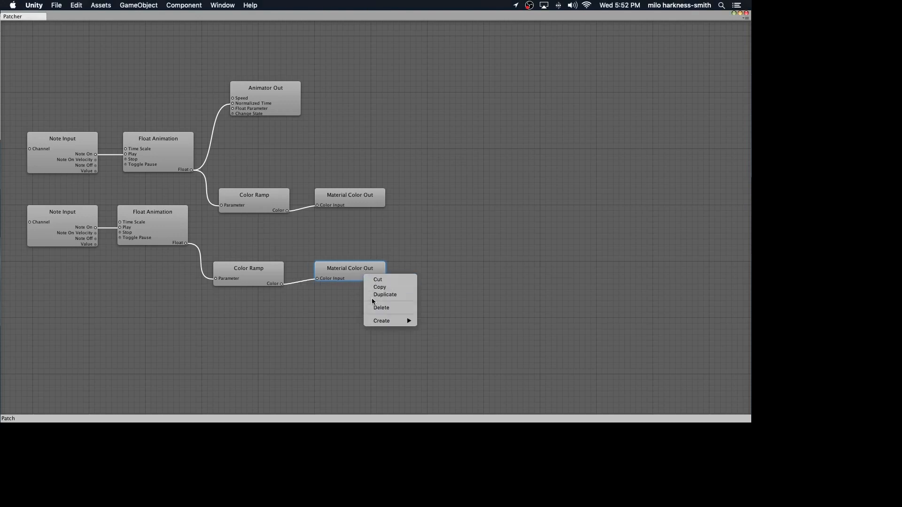
pyautogui.click(381, 307)
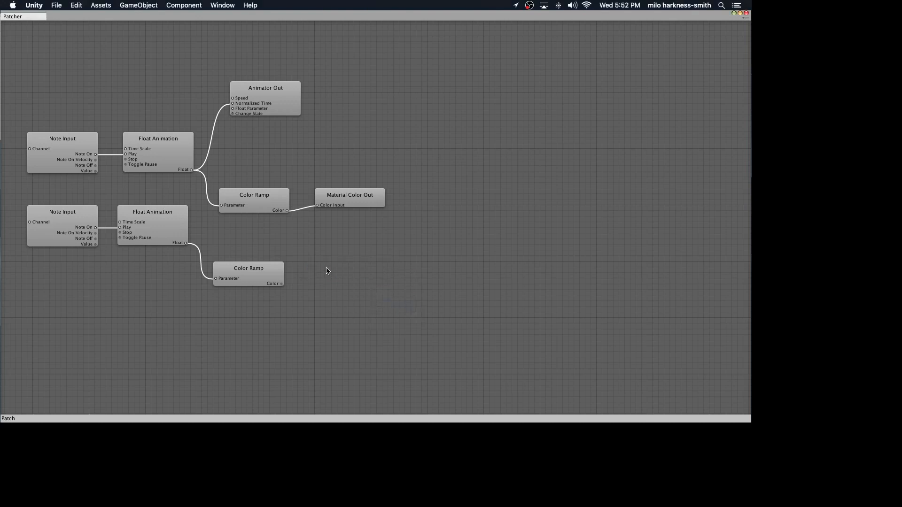
pyautogui.rightClick(327, 270)
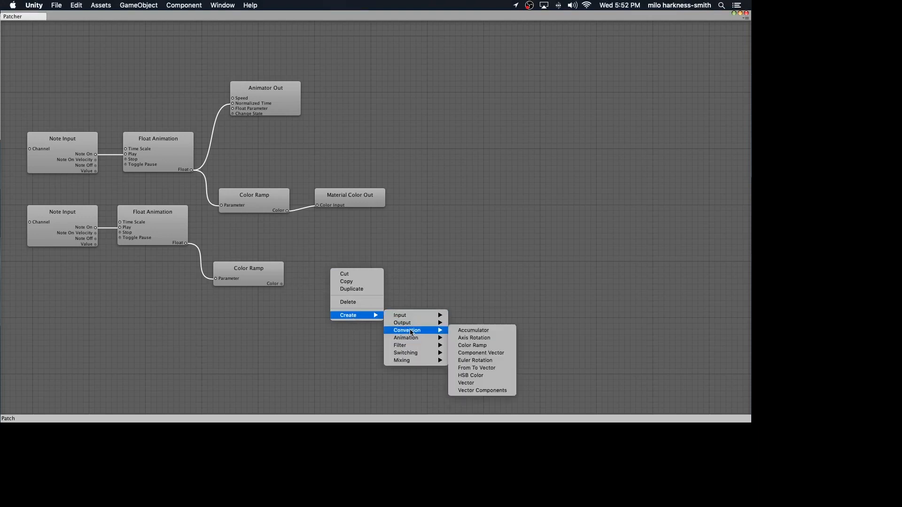
pyautogui.moveTo(351, 289)
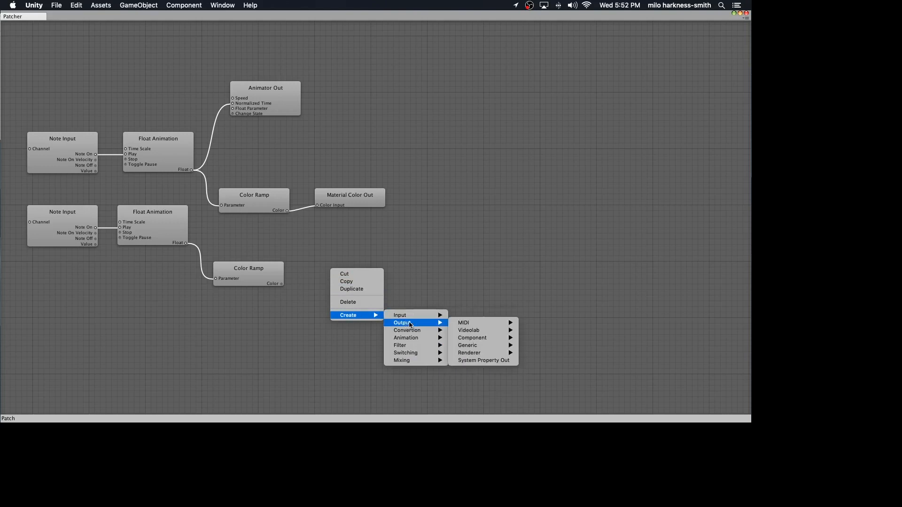
pyautogui.moveTo(467, 345)
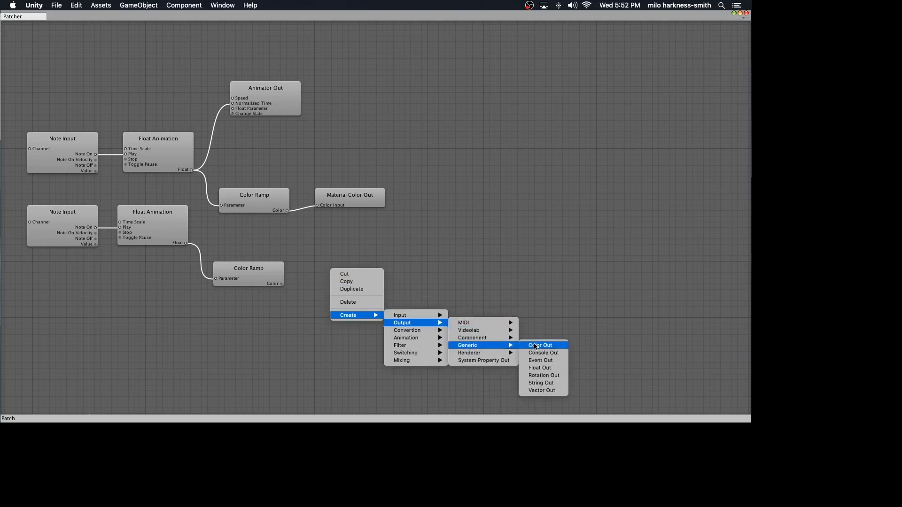
pyautogui.click(539, 344)
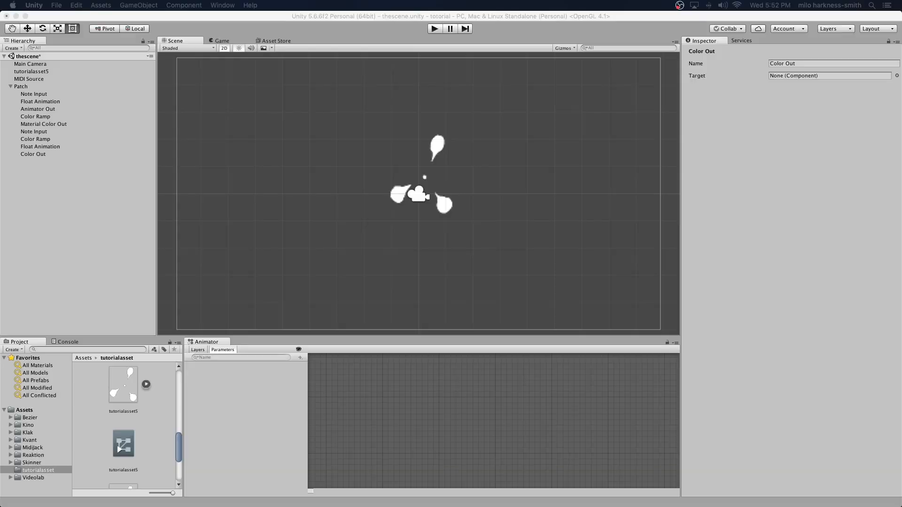
# Target the Color Out at Main Camera's Camera component, backgroundColor property
pyautogui.click(895, 75)
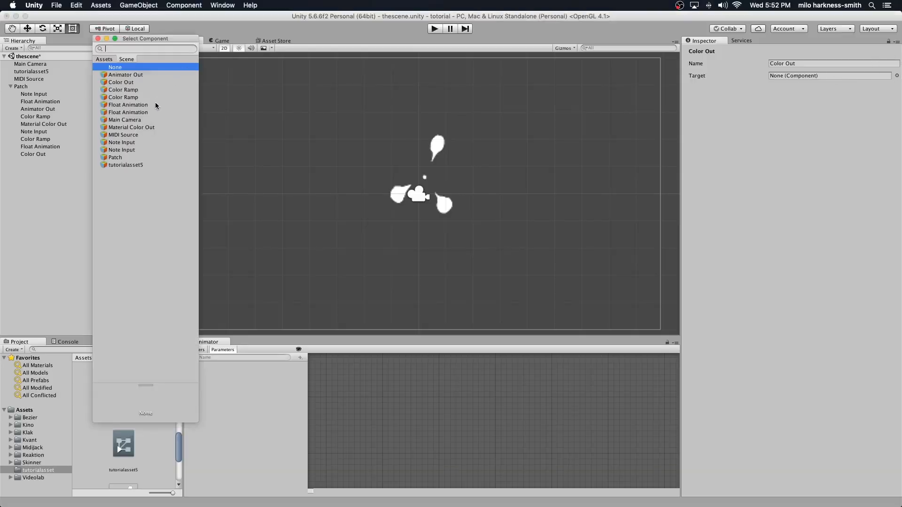
pyautogui.click(124, 120)
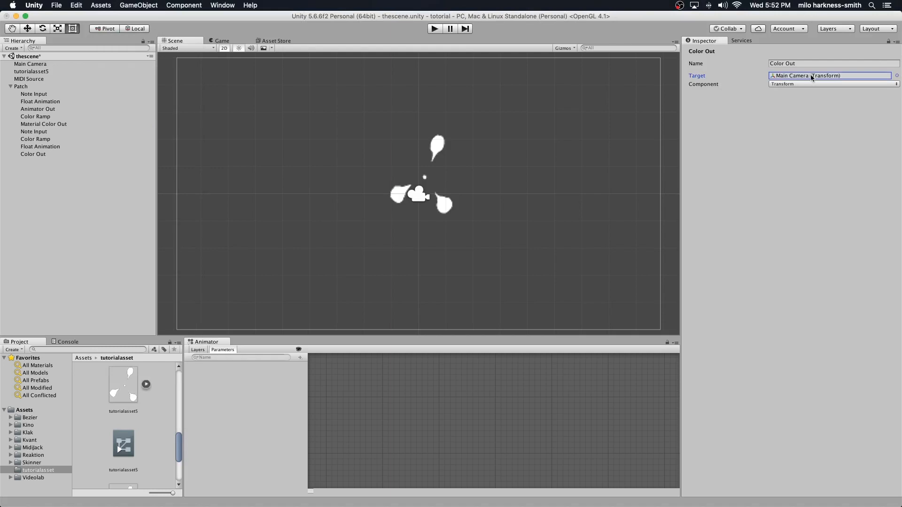
pyautogui.click(831, 84)
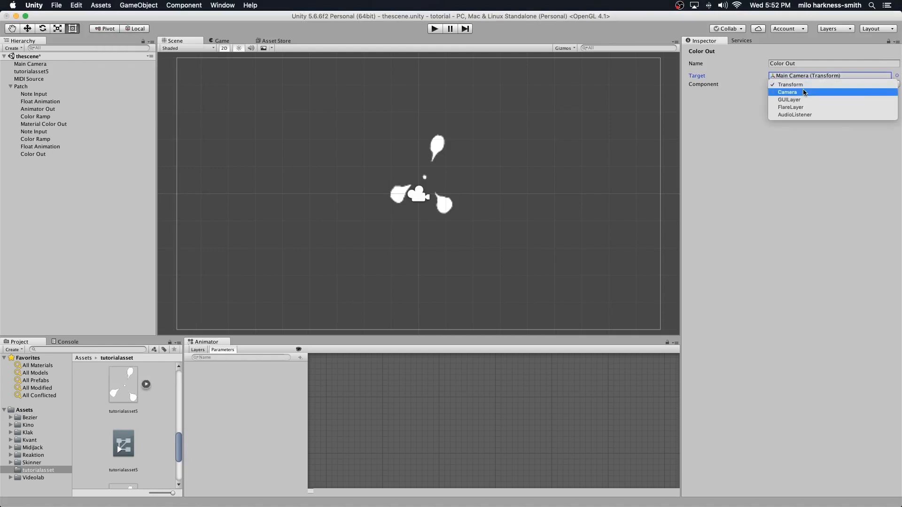
pyautogui.click(788, 92)
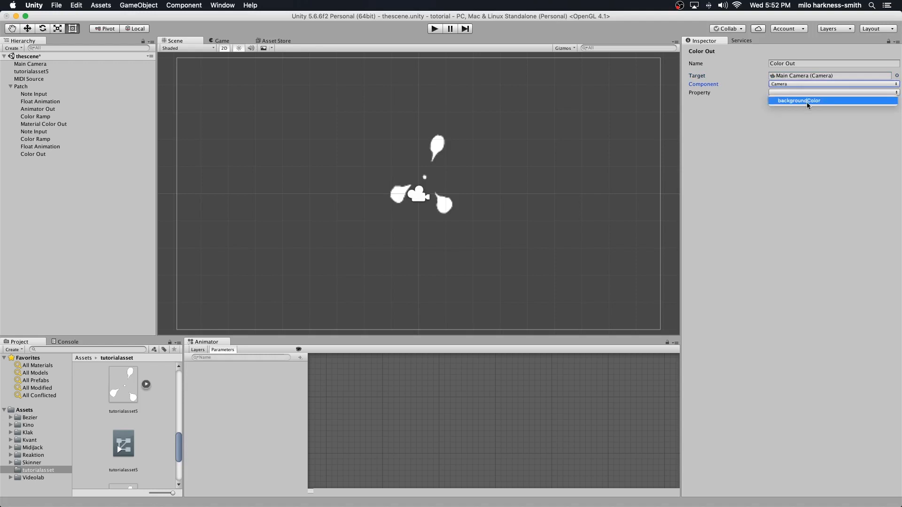
pyautogui.click(799, 101)
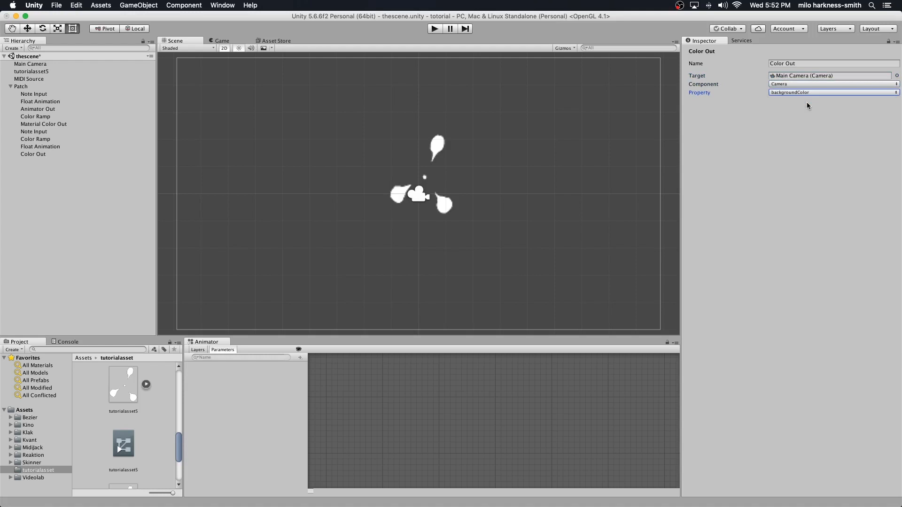
pyautogui.moveTo(456, 4)
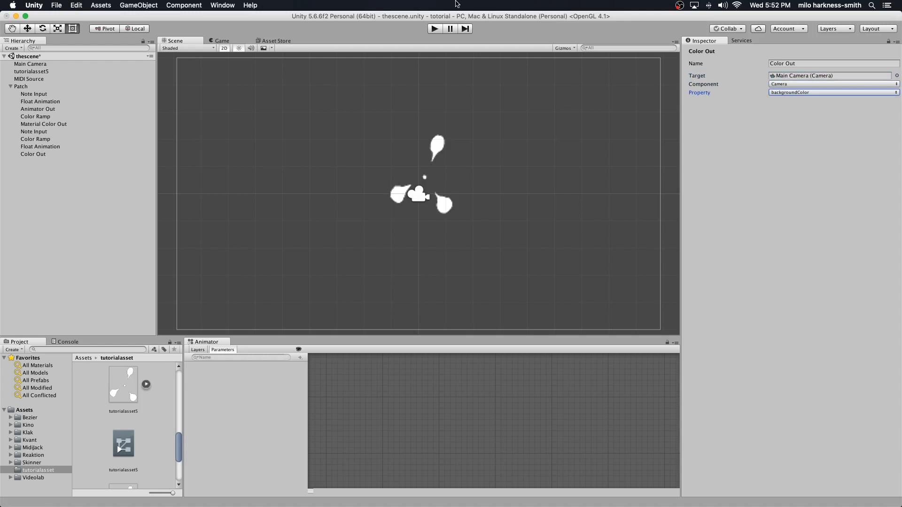
# Run the scene in play mode to test the camera background colour
pyautogui.click(434, 28)
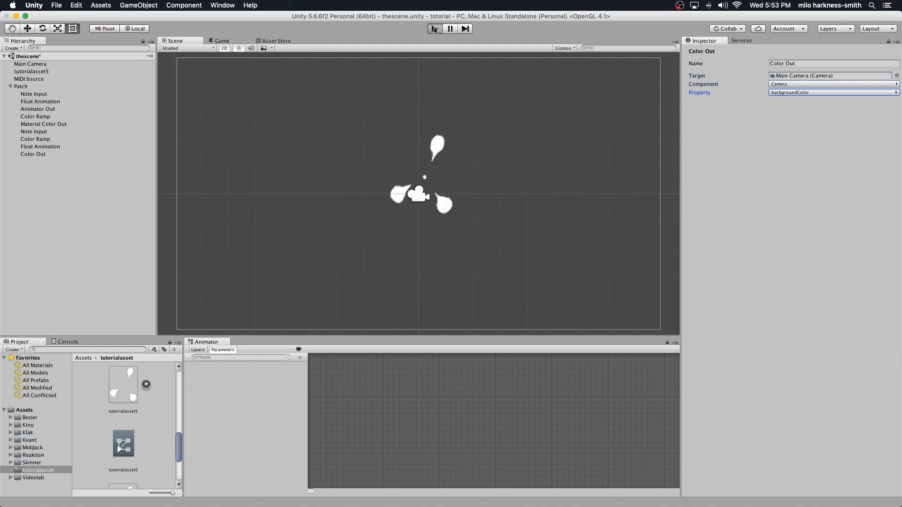
pyautogui.click(435, 29)
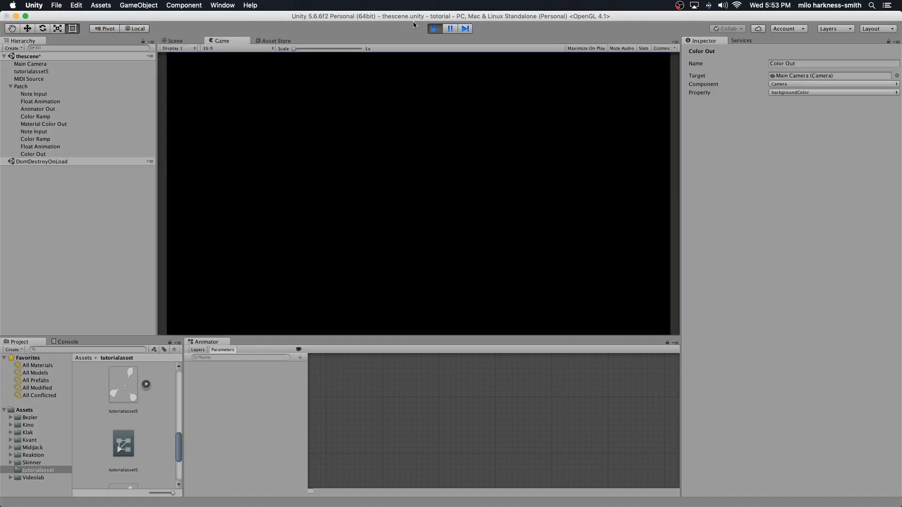